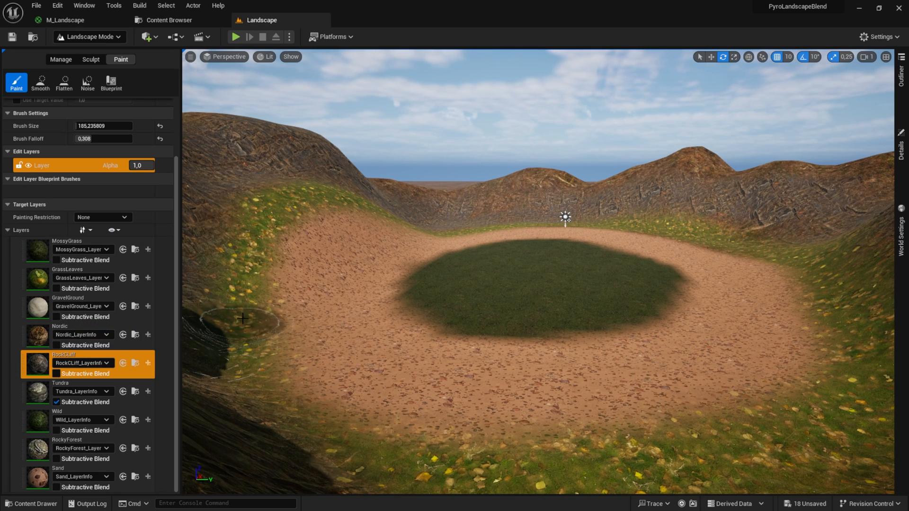
Paint the RockCliff layer onto the sandy ground below the grass circle, then leave Landscape Mode
{"action": "left_click_drag", "start_coordinate": [243, 318], "coordinate": [296, 197]}
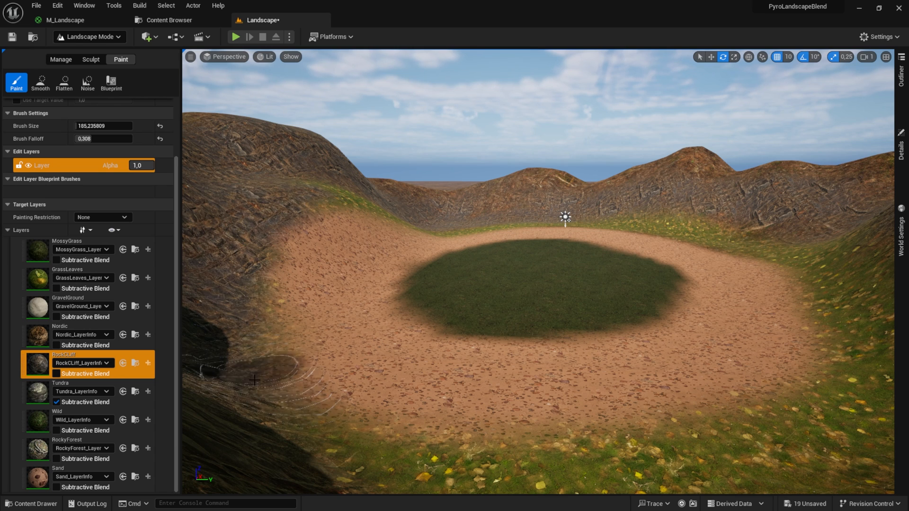
{"action": "left_click", "coordinate": [60, 334]}
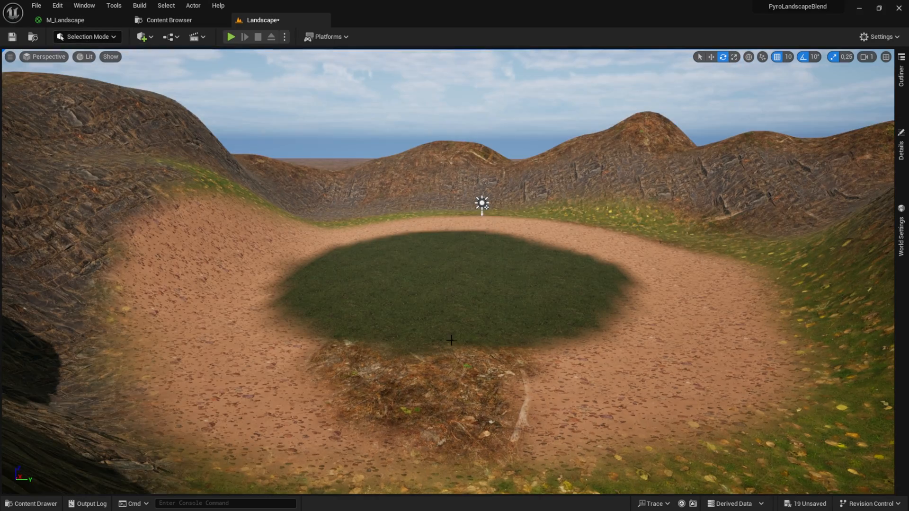
{"action": "left_click", "coordinate": [231, 37]}
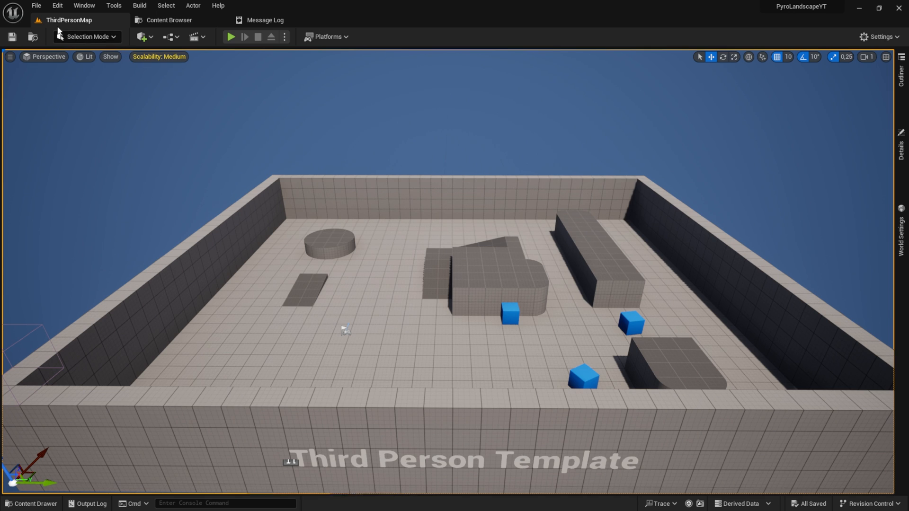
Create a new level from the Basic template
{"action": "left_click", "coordinate": [35, 5]}
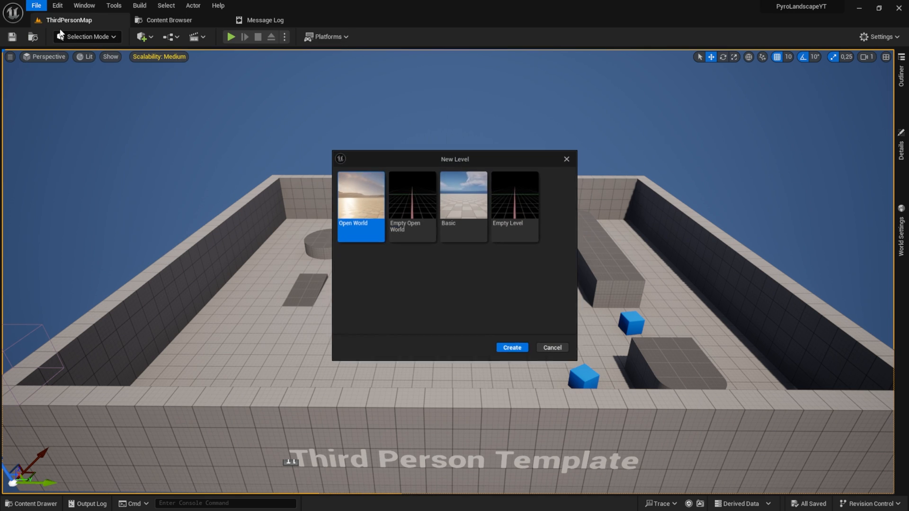
{"action": "left_click", "coordinate": [463, 196]}
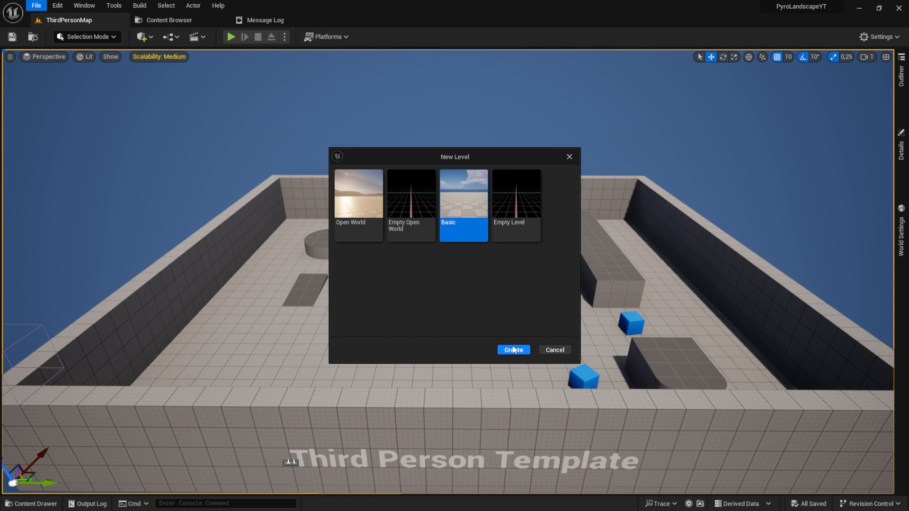
{"action": "left_click", "coordinate": [512, 350]}
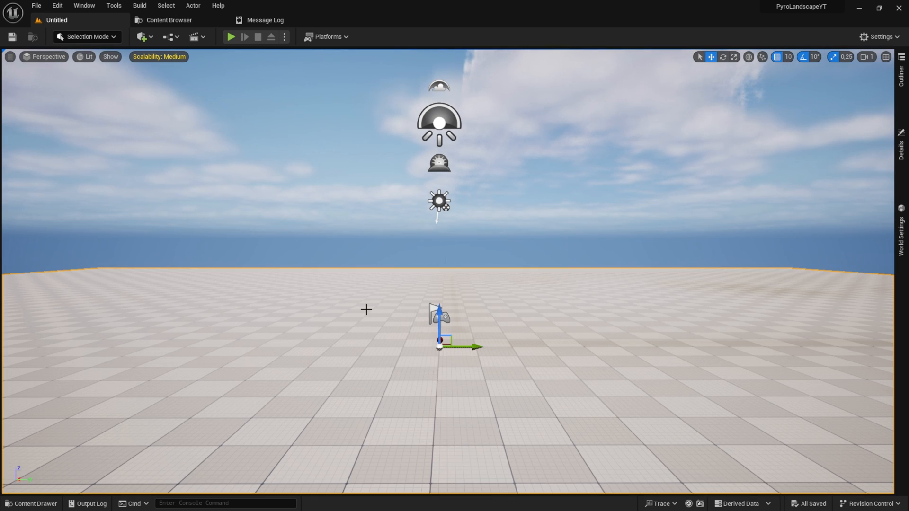
Create a flat landscape with default settings in Landscape Mode
{"action": "left_click", "coordinate": [86, 37]}
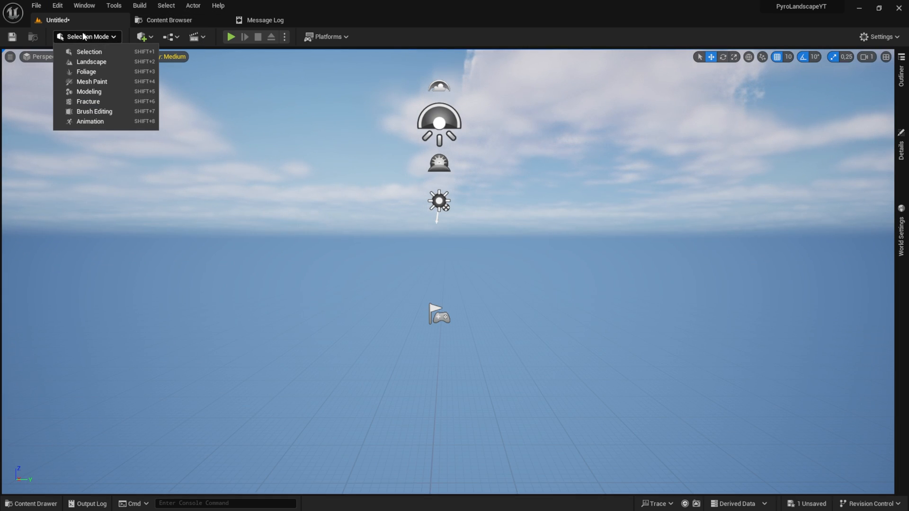
{"action": "left_click", "coordinate": [91, 61]}
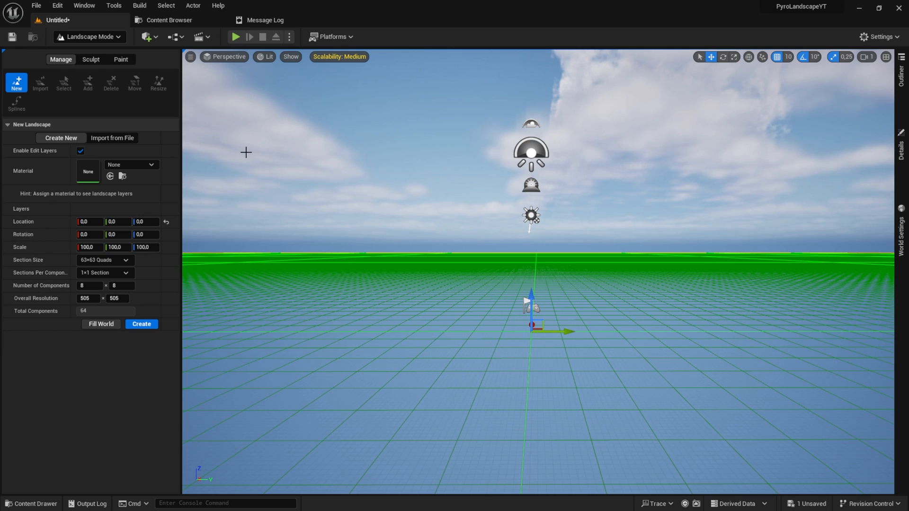
{"action": "left_click", "coordinate": [145, 221]}
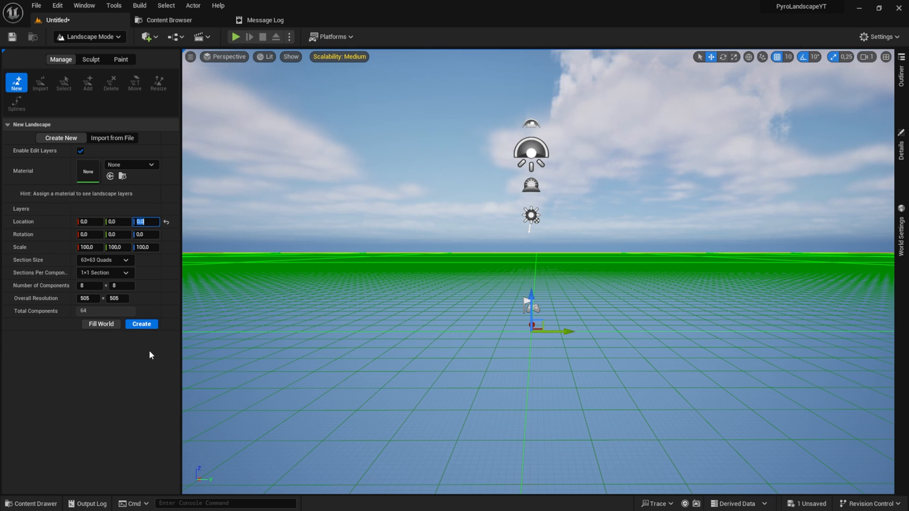
{"action": "left_click", "coordinate": [141, 324]}
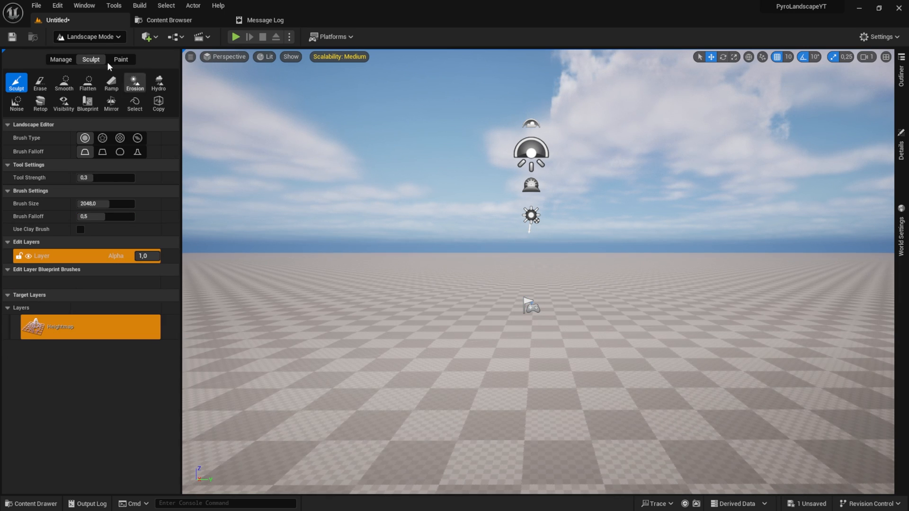
Save all unsaved levels and assets, naming the level Landscape
{"action": "left_click", "coordinate": [36, 6]}
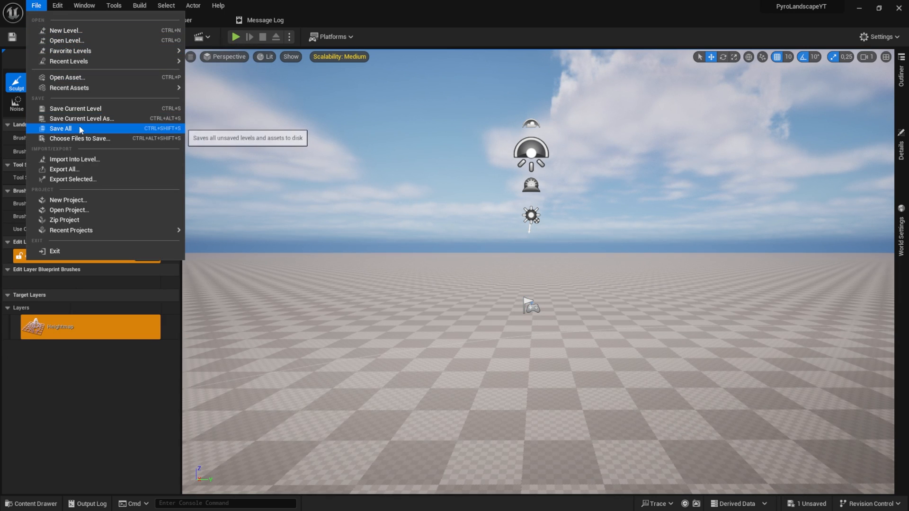
{"action": "left_click", "coordinate": [81, 118]}
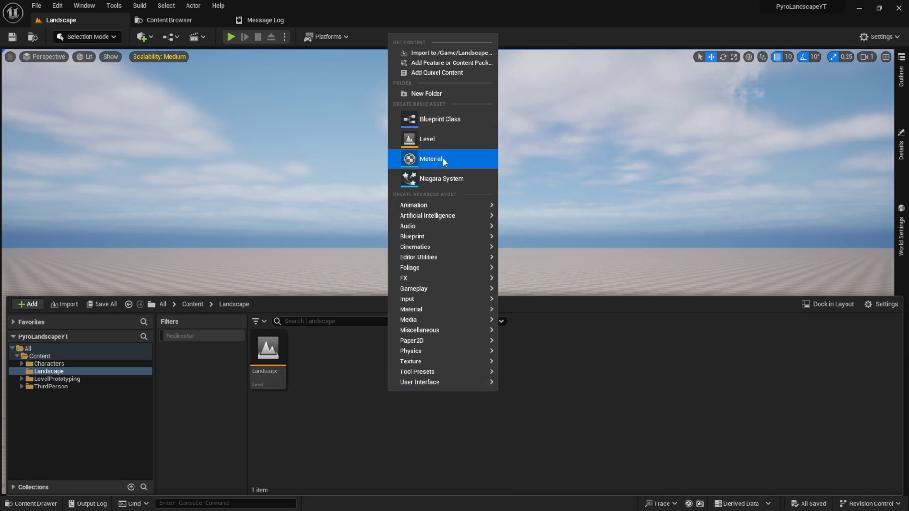
Create material M_Landscape in the Landscape folder and bring up the Quixel content library
{"action": "left_click", "coordinate": [431, 159]}
{"action": "type", "text": "M_Landscape"}
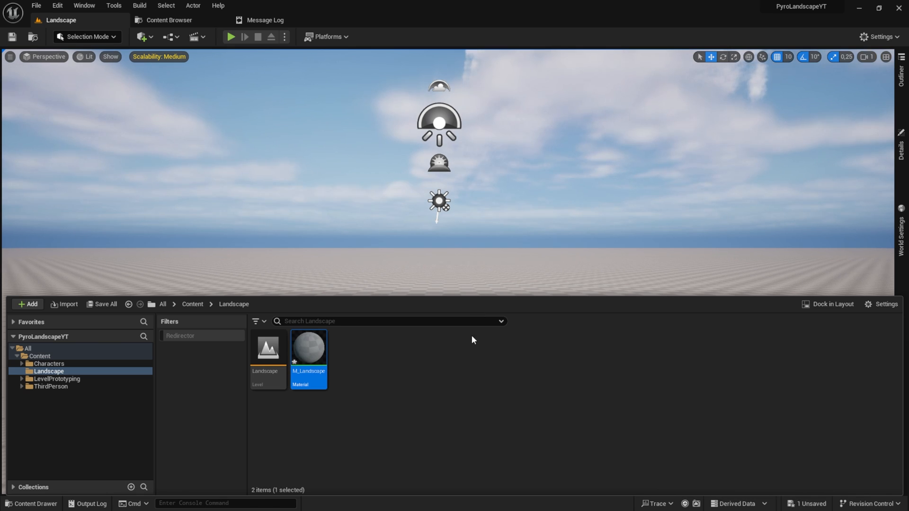
{"action": "left_click", "coordinate": [27, 304]}
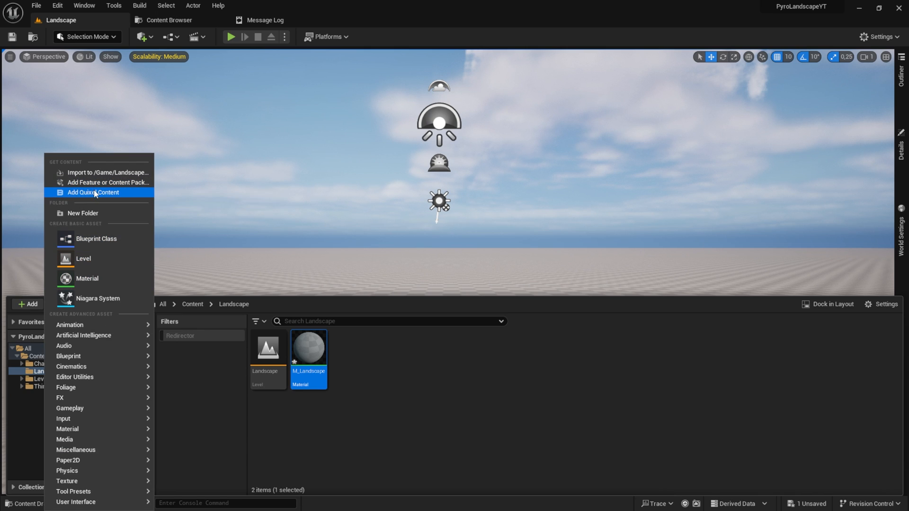
{"action": "left_click", "coordinate": [93, 192]}
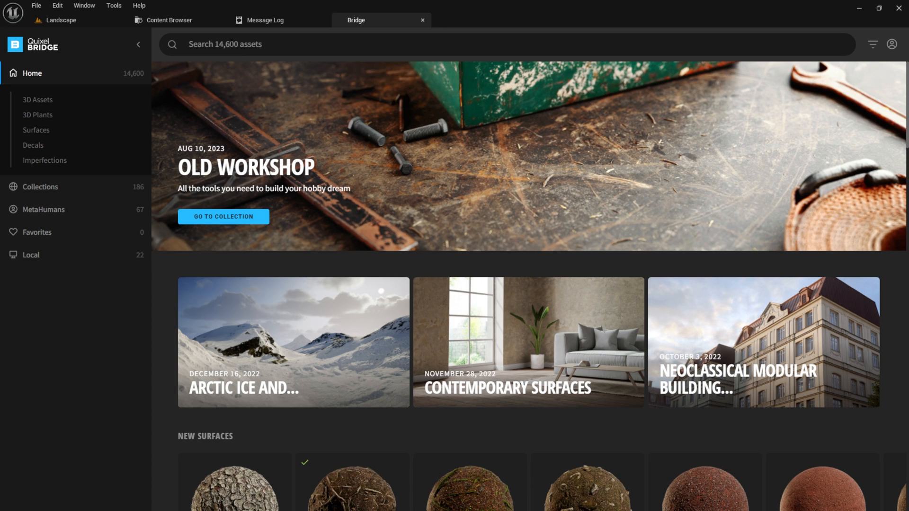
Search Bridge for Grass and Leaves surfaces, download the moss surface and return to the editor
{"action": "type", "text": "Grass"}
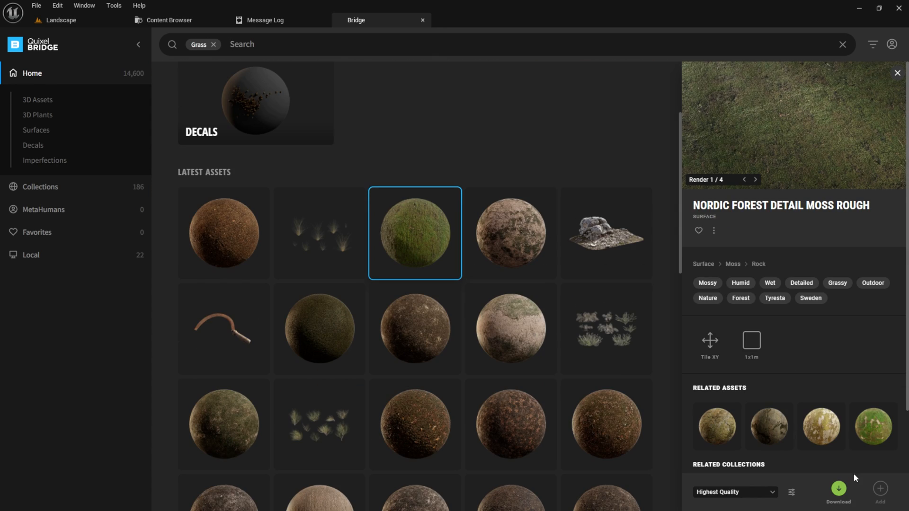
{"action": "left_click", "coordinate": [837, 492]}
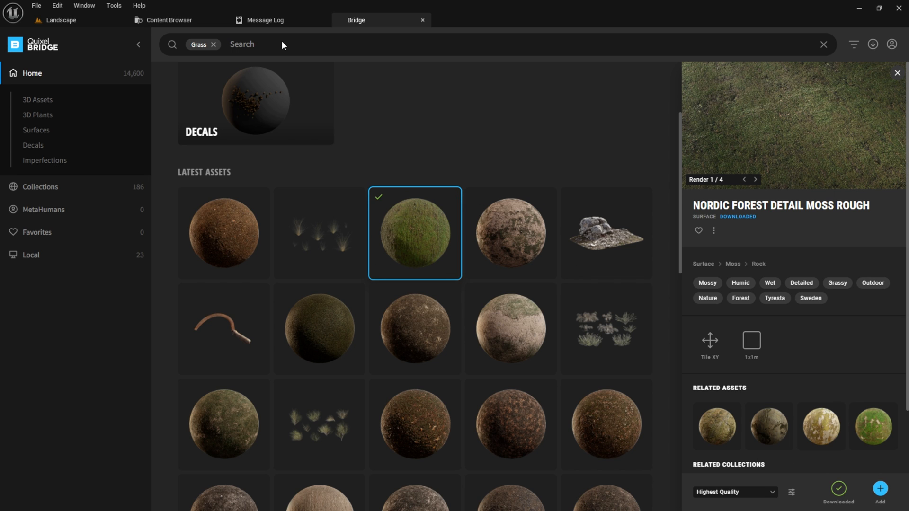
{"action": "left_click", "coordinate": [213, 45]}
{"action": "type", "text": "Sand"}
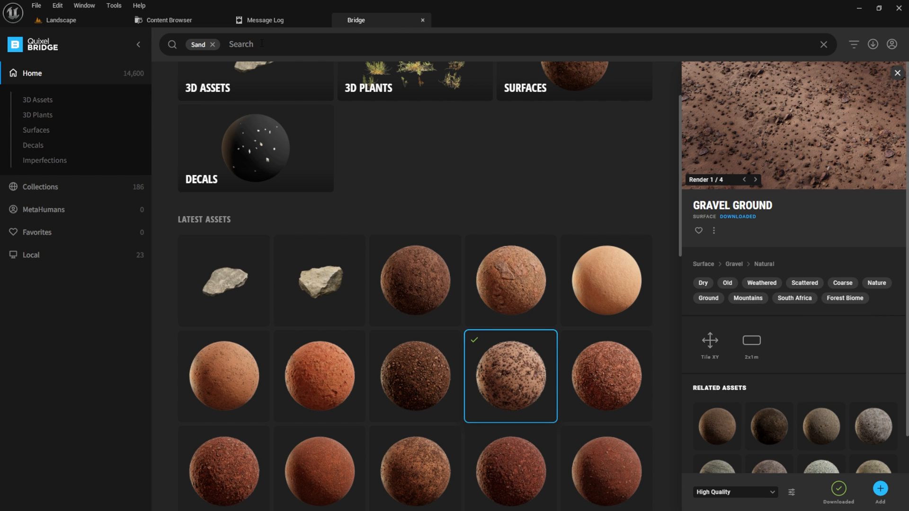
{"action": "type", "text": "Leaves"}
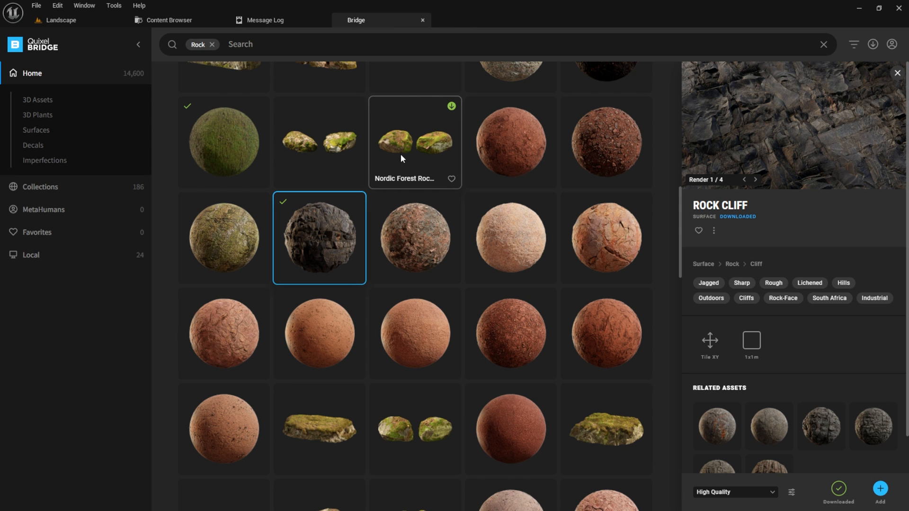
{"action": "left_click", "coordinate": [58, 20]}
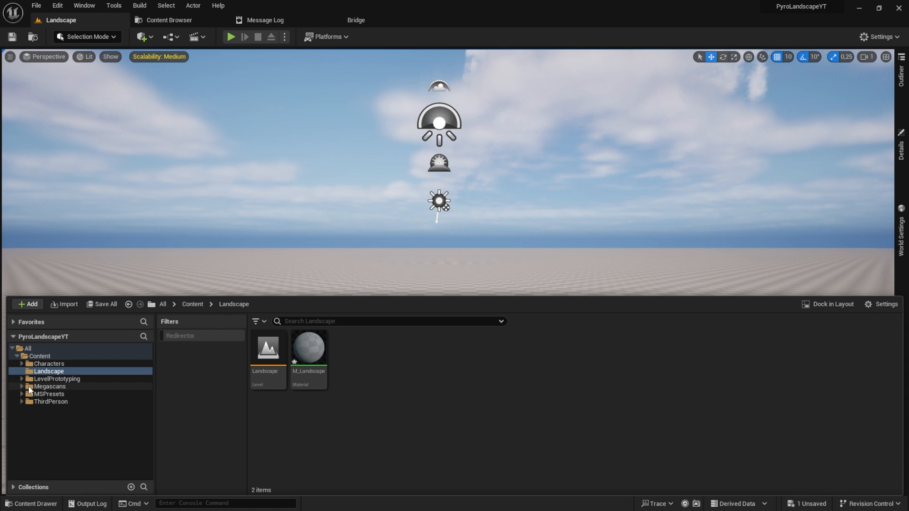
Browse Megascans Surfaces to the Detailed Mossy Rock instance and scroll to its parent material
{"action": "left_click", "coordinate": [21, 386]}
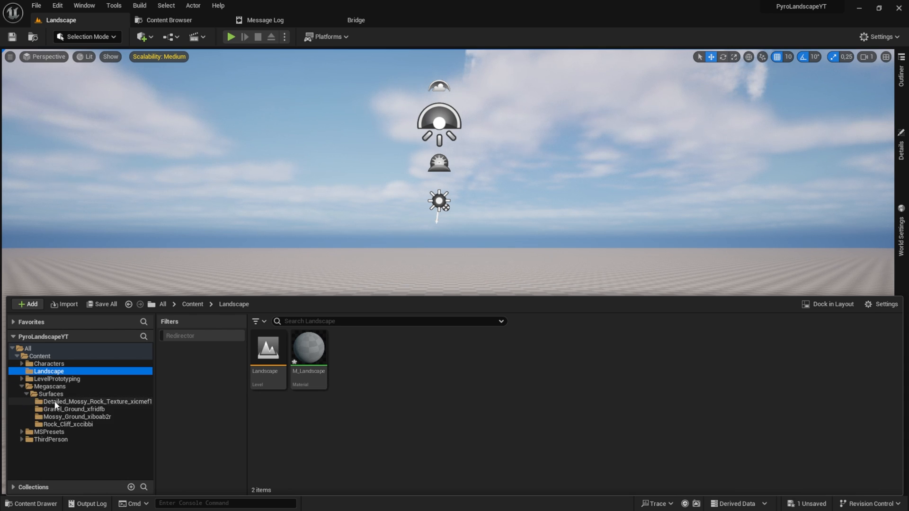
{"action": "left_click", "coordinate": [96, 402]}
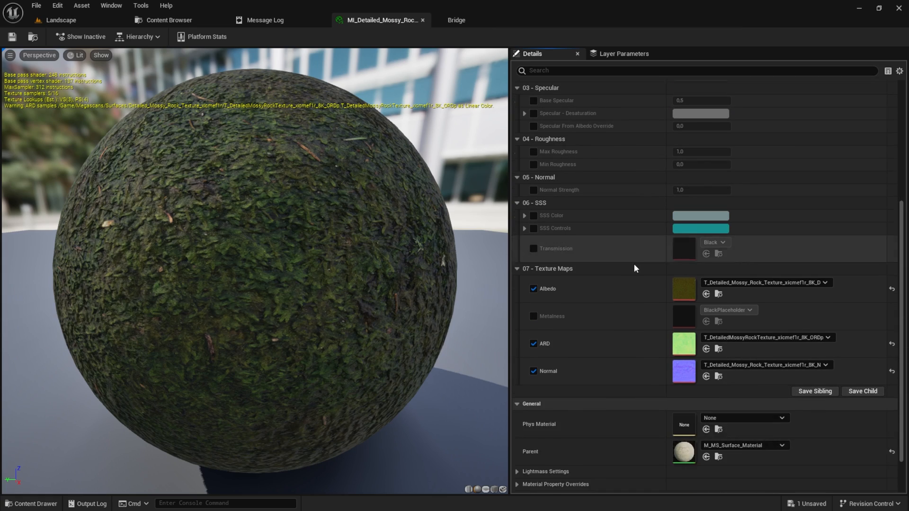
{"action": "scroll", "scroll_direction": "down", "scroll_amount": 3}
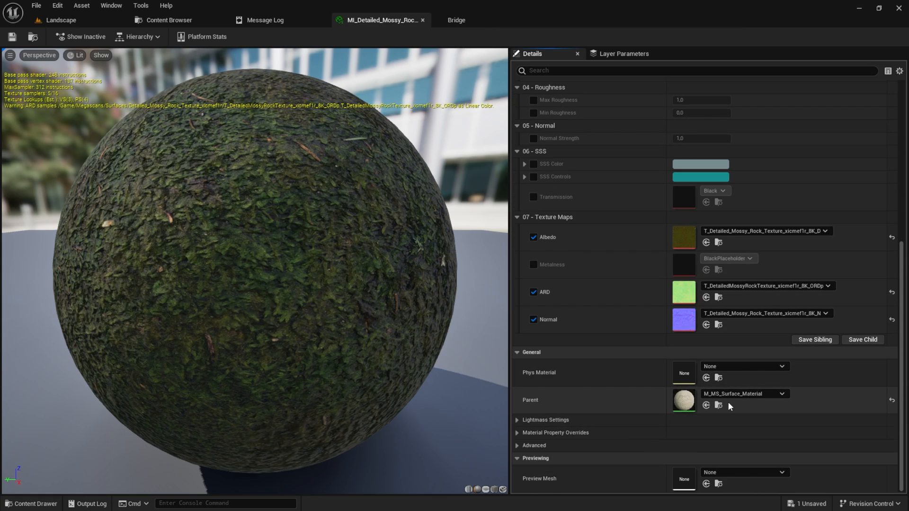
{"action": "mouse_move", "coordinate": [729, 414]}
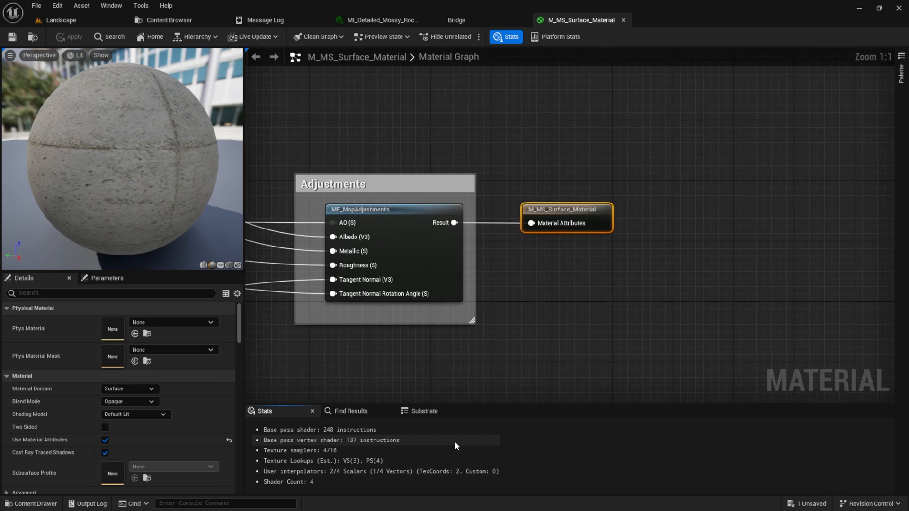
{"action": "scroll", "scroll_direction": "down", "scroll_amount": 3}
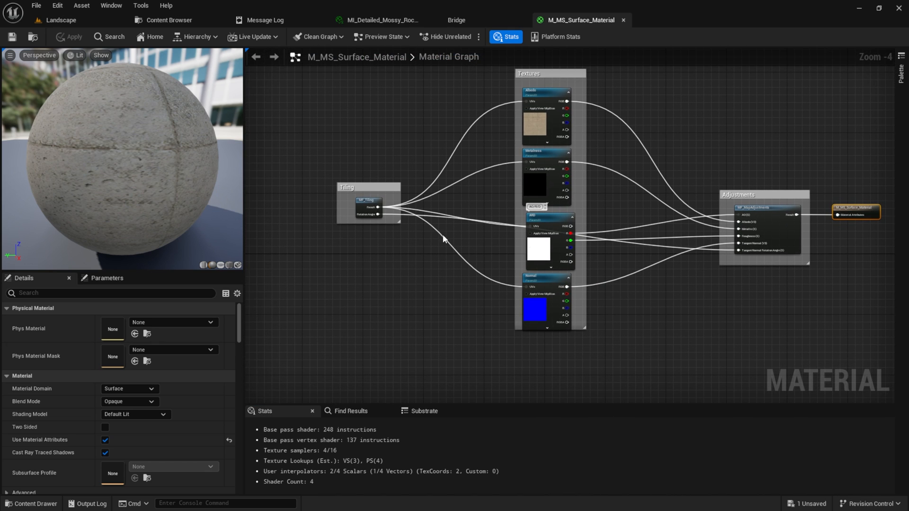
{"action": "left_click", "coordinate": [368, 208]}
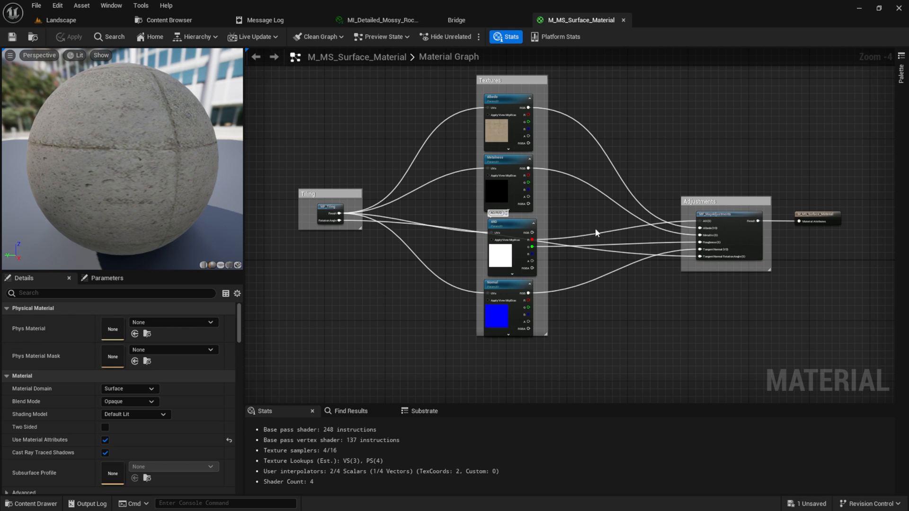
{"action": "mouse_move", "coordinate": [515, 240]}
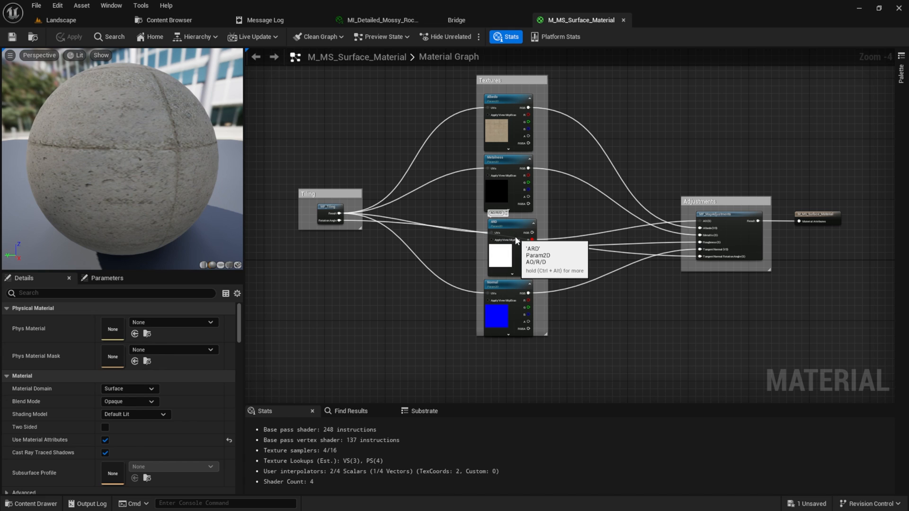
{"action": "left_click", "coordinate": [510, 225]}
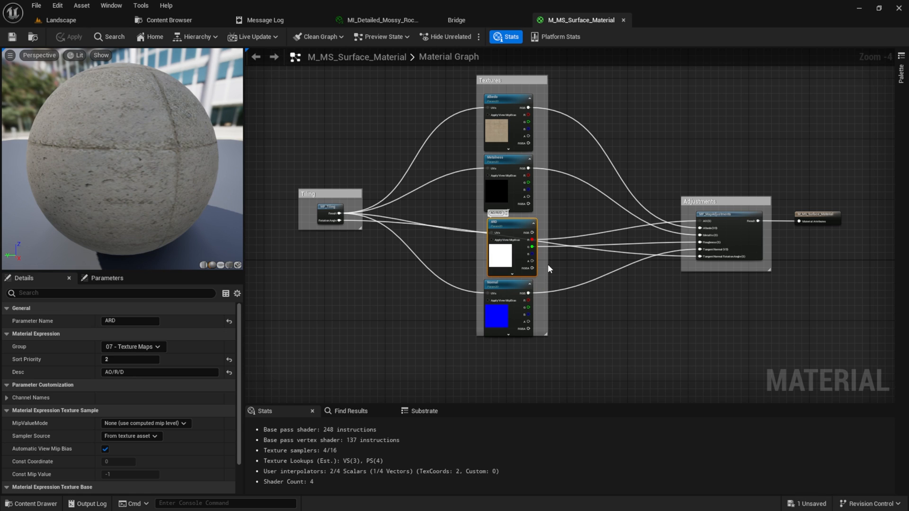
{"action": "mouse_move", "coordinate": [541, 252]}
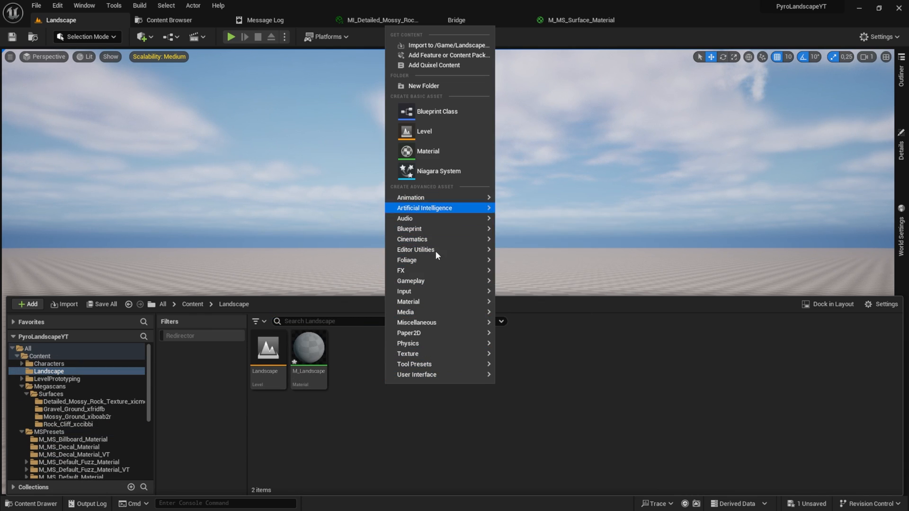
{"action": "mouse_move", "coordinate": [407, 301]}
{"action": "type", "text": "MF_Mossy_Rock"}
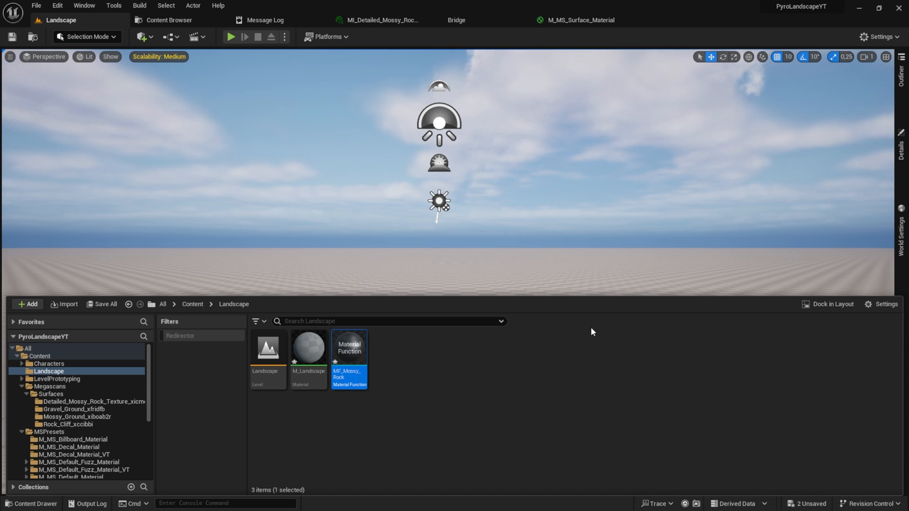
Bring up MF_Mossy_Rock in the material function editor
{"action": "double_click", "coordinate": [349, 348]}
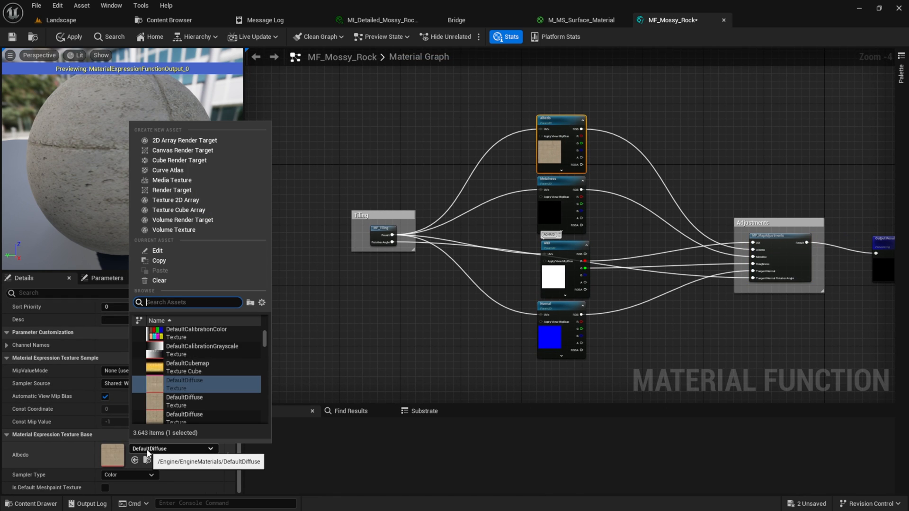
Assign the Detailed Mossy Rock albedo texture to MF_Mossy_Rock via the 'mossy' asset search
{"action": "type", "text": "m"}
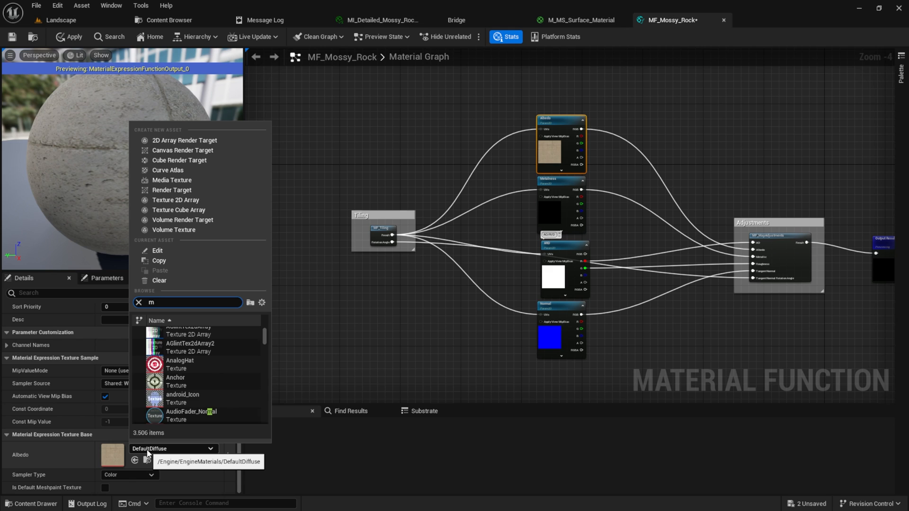
{"action": "type", "text": "ossy_ROCK"}
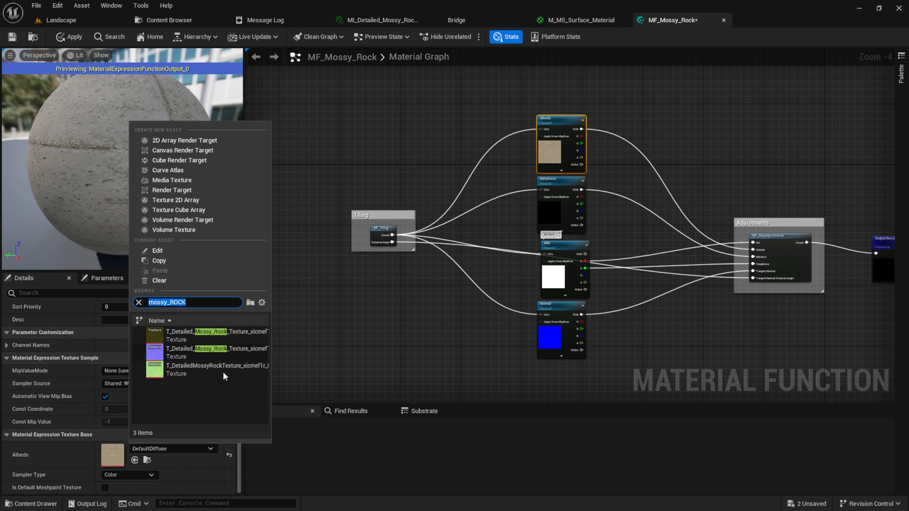
{"action": "left_click", "coordinate": [217, 335]}
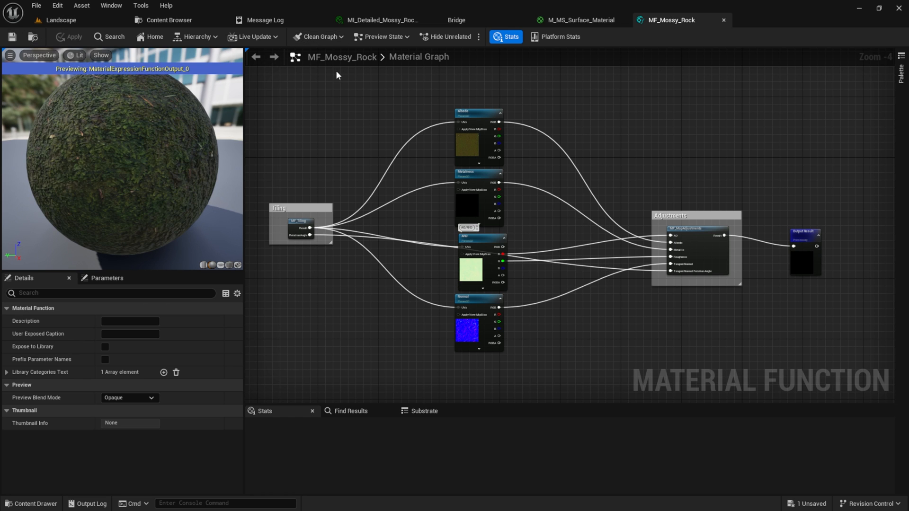
Create a function instance from MF_Mossy_Rock in the Landscape folder, named MFI_Mossy_Rock
{"action": "left_click", "coordinate": [57, 19]}
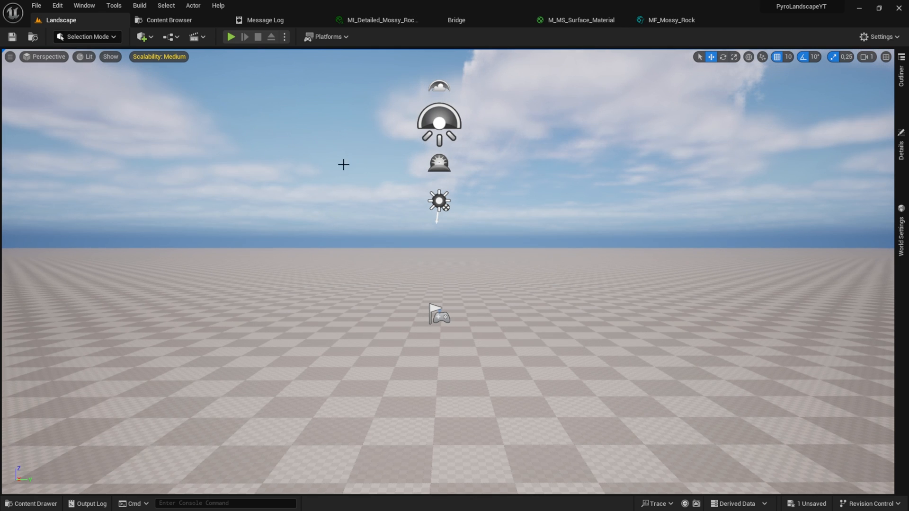
{"action": "right_click", "coordinate": [349, 355]}
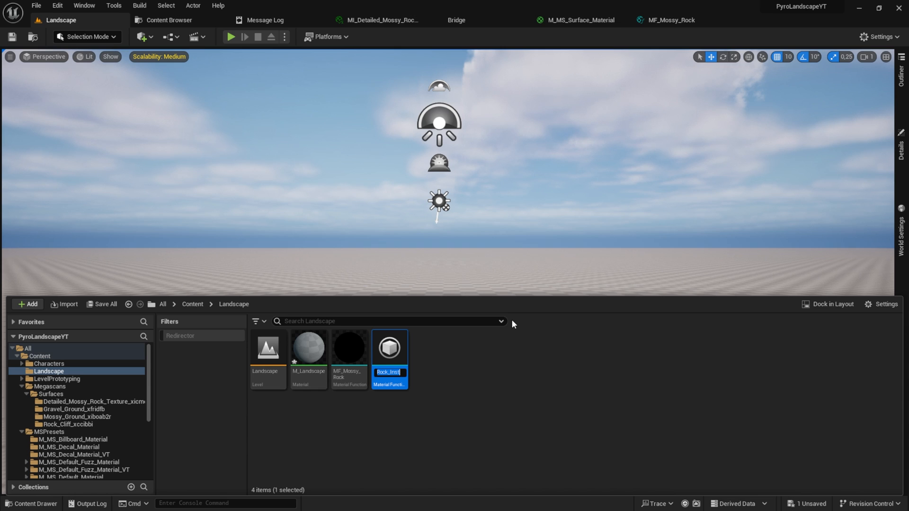
{"action": "type", "text": "Fl_Mossy_Rock"}
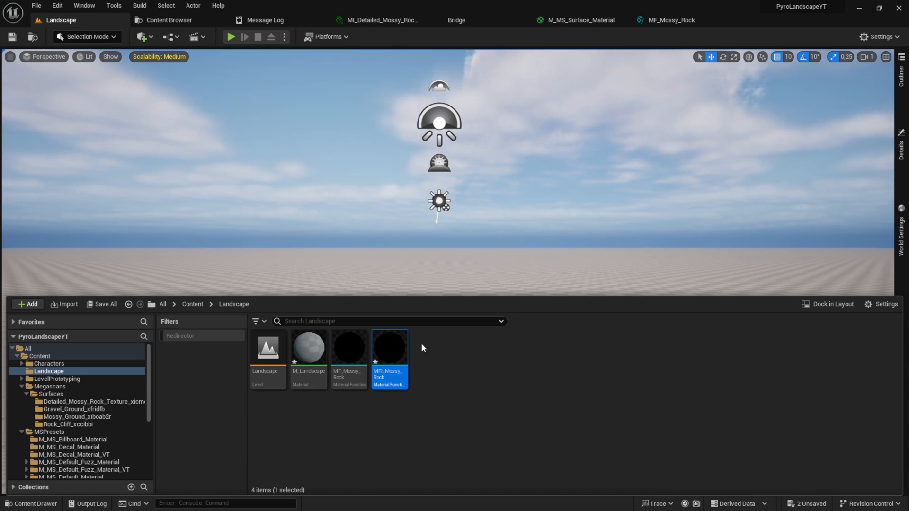
{"action": "mouse_move", "coordinate": [541, 324]}
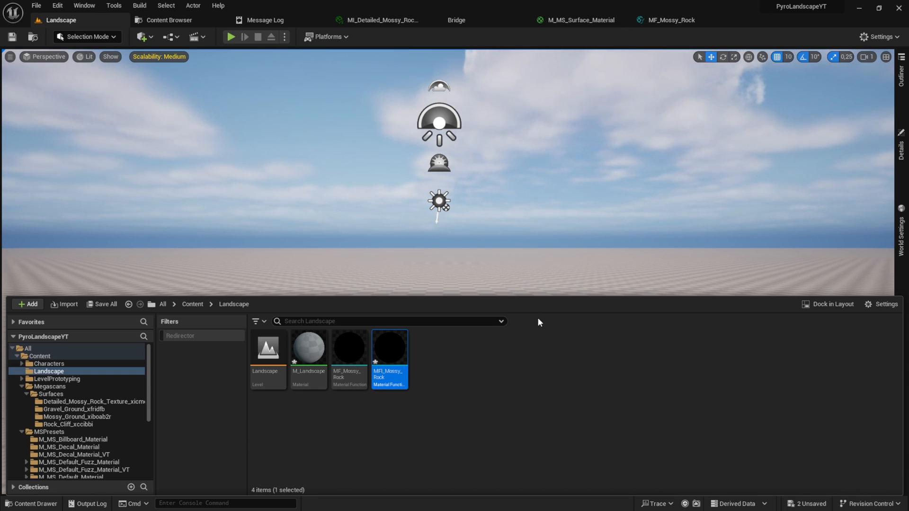
Override MFI_Mossy_Rock's Tiling/Offset to 0.2 in both directions and save the instance
{"action": "double_click", "coordinate": [389, 347]}
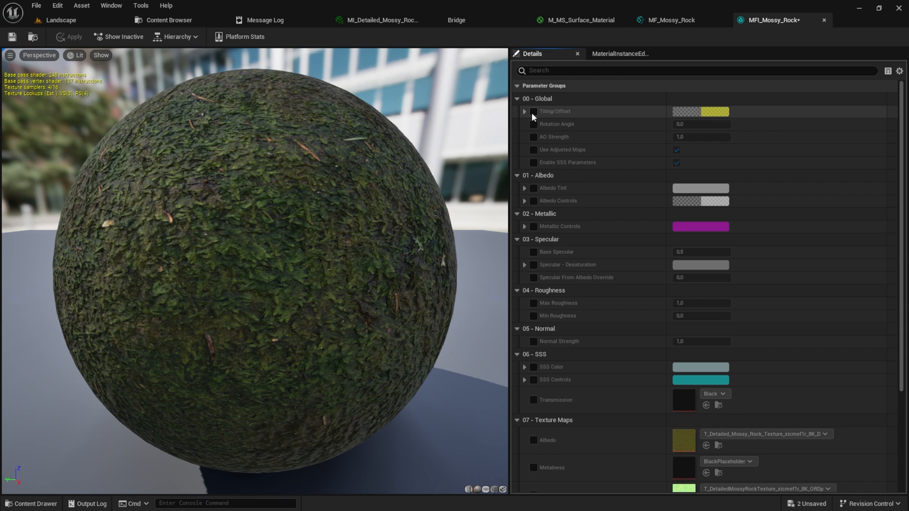
{"action": "left_click", "coordinate": [533, 112]}
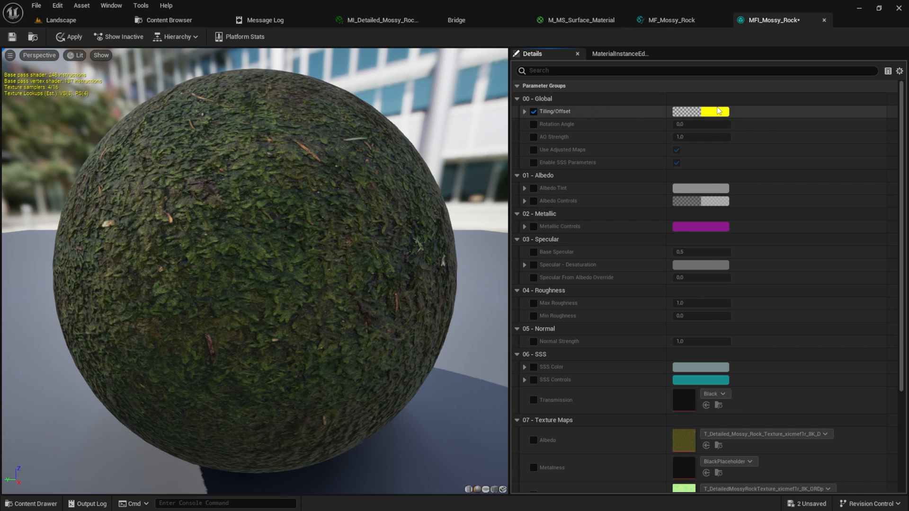
{"action": "left_click", "coordinate": [699, 111]}
{"action": "type", "text": "0,2"}
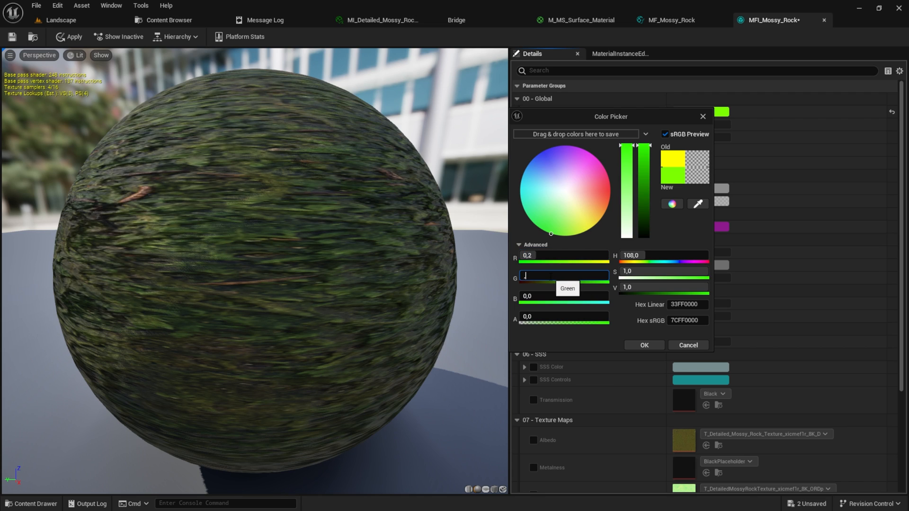
{"action": "type", "text": ".2"}
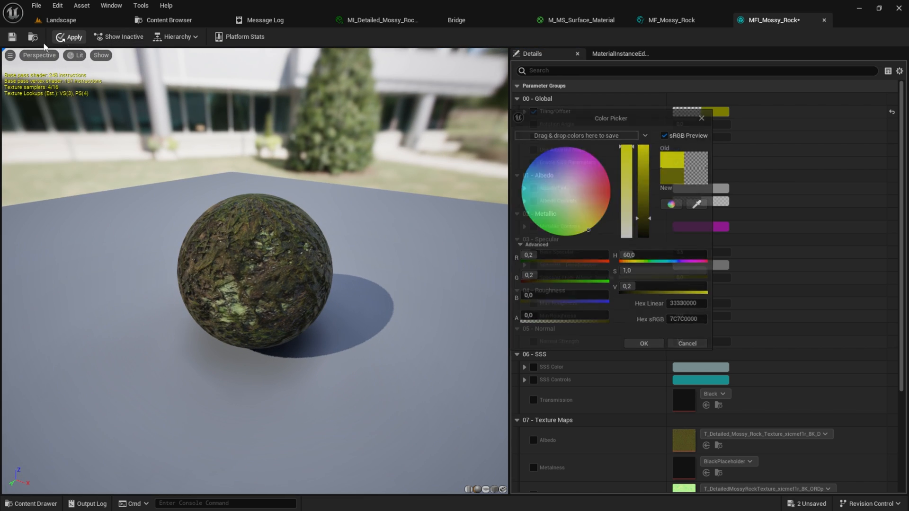
{"action": "left_click", "coordinate": [579, 20]}
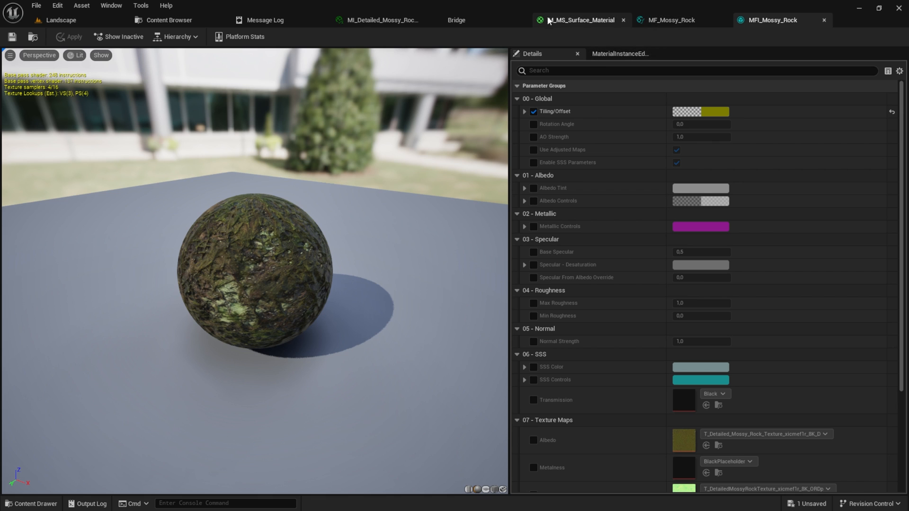
Browse the Megascans surface material graph and the MF_MapAdjustments function nodes
{"action": "left_click", "coordinate": [671, 20]}
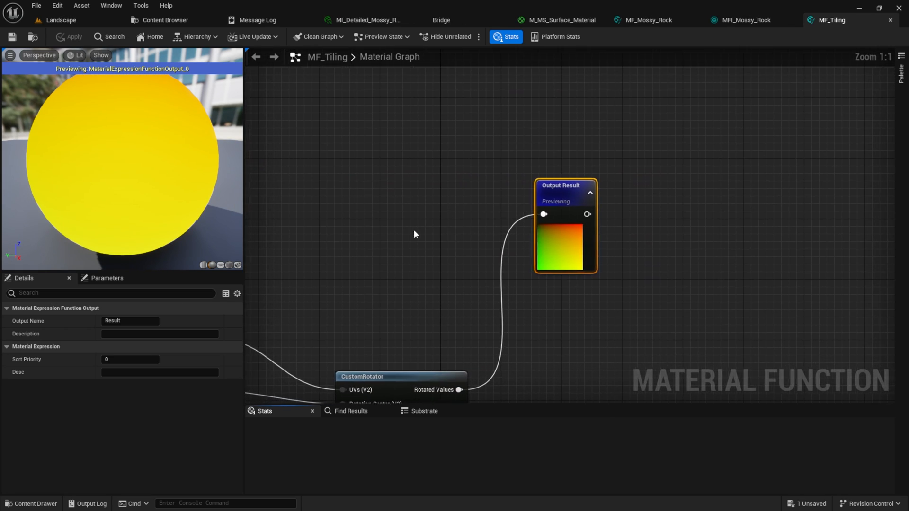
{"action": "scroll", "scroll_direction": "down", "scroll_amount": 3}
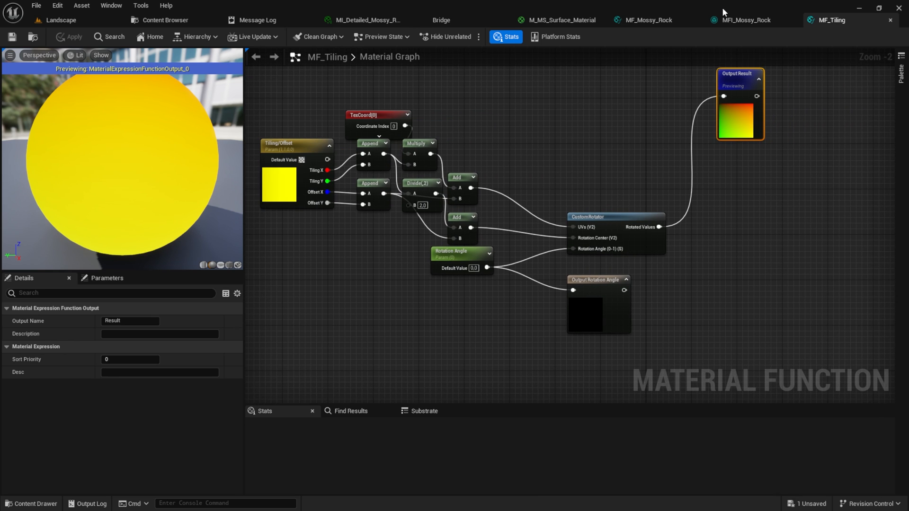
{"action": "left_click", "coordinate": [648, 19]}
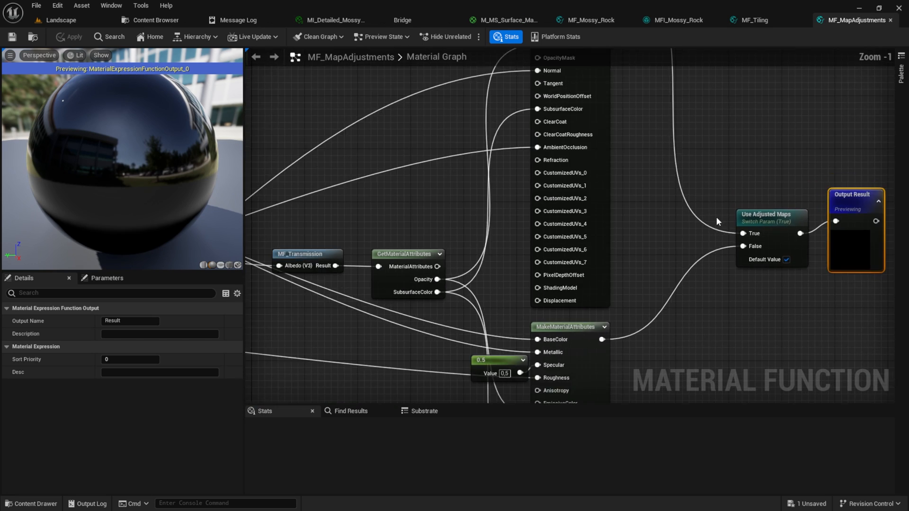
{"action": "scroll", "scroll_direction": "down", "scroll_amount": 3}
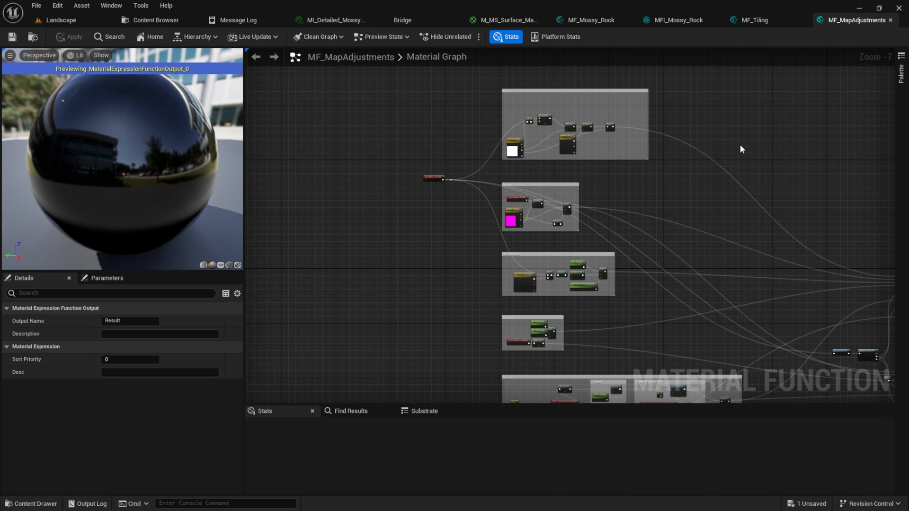
Override the Metallic Controls colour on MFI_Mossy_Rock, then return to the M_Landscape material graph
{"action": "left_click", "coordinate": [668, 20]}
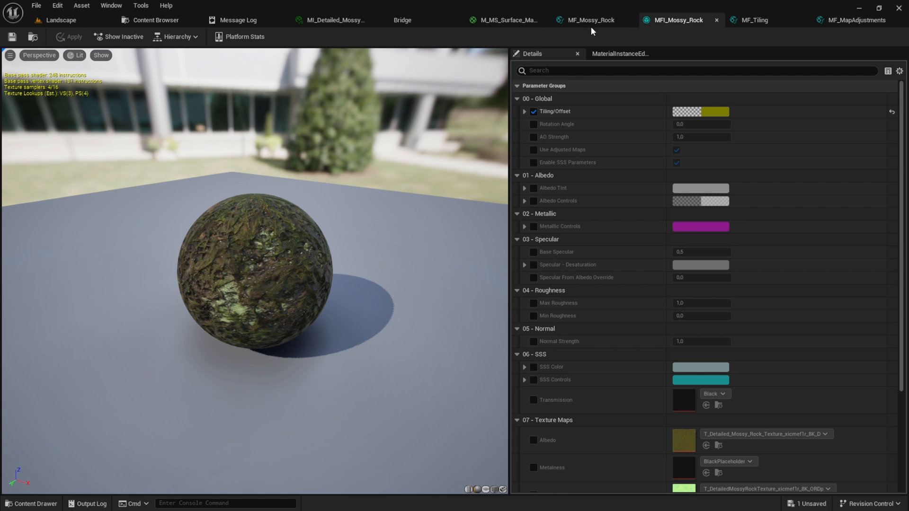
{"action": "left_click", "coordinate": [700, 226]}
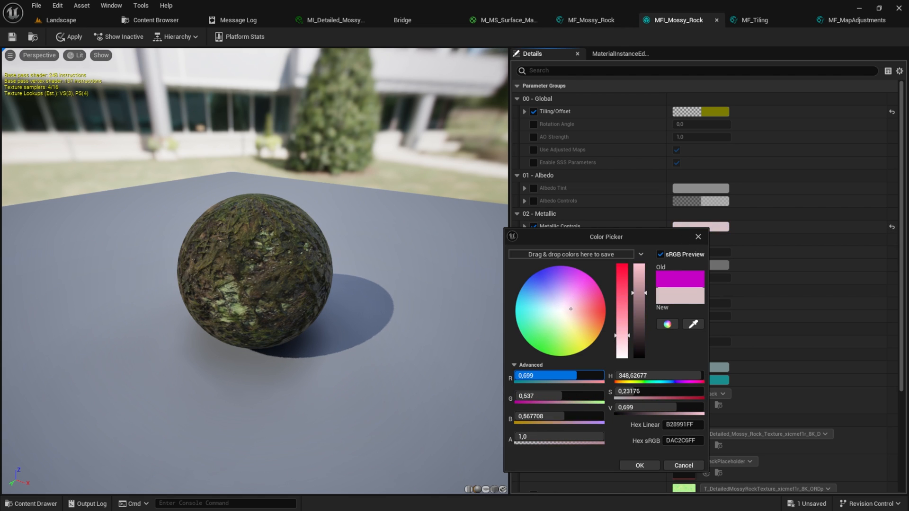
{"action": "left_click", "coordinate": [638, 465]}
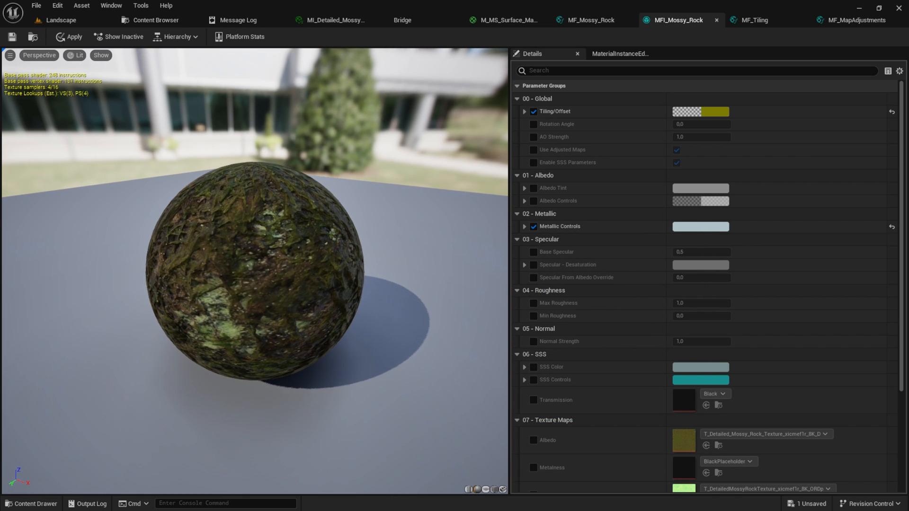
{"action": "left_click", "coordinate": [60, 20]}
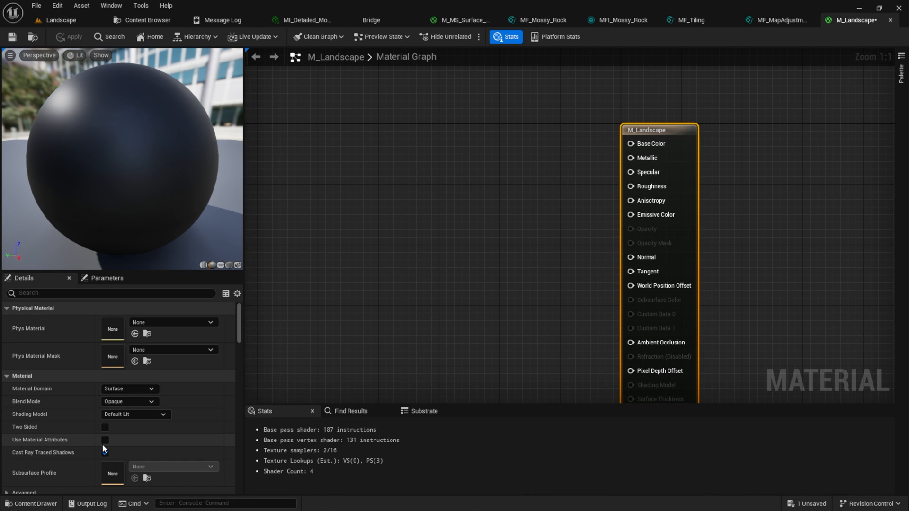
Enable Use Material Attributes and add a four-layer Landscape Layer Blend with layer 0 named Mossy
{"action": "left_click", "coordinate": [105, 439]}
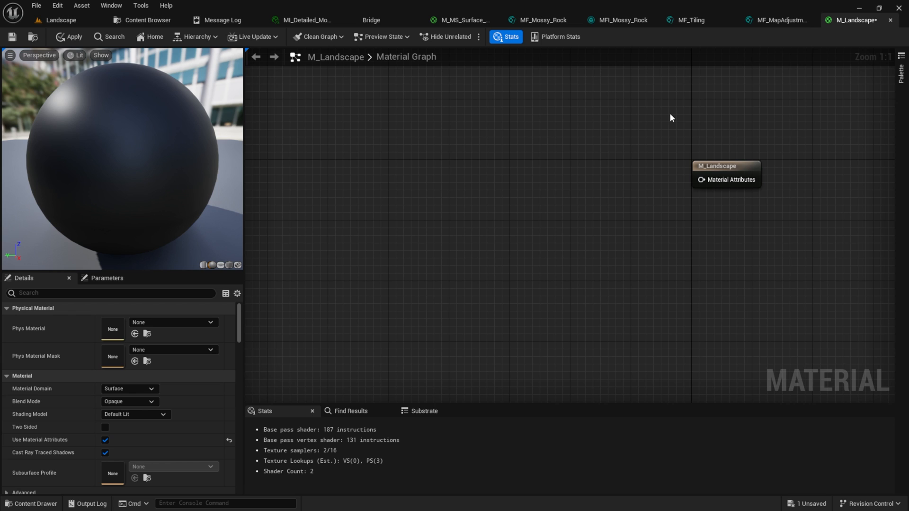
{"action": "mouse_move", "coordinate": [461, 236]}
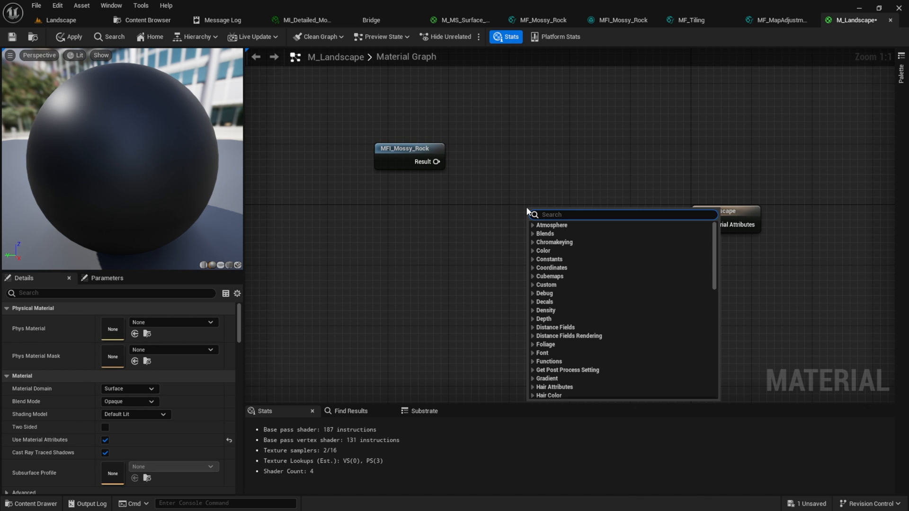
{"action": "type", "text": "landscap"}
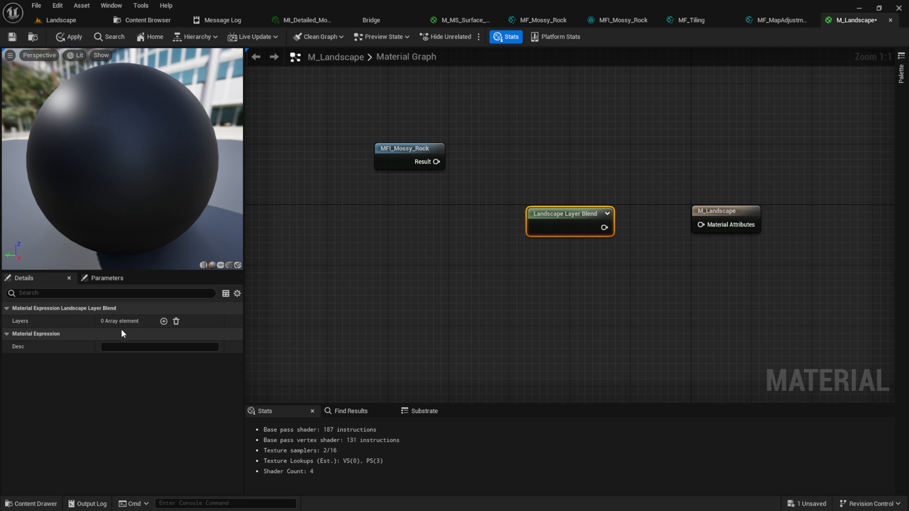
{"action": "left_click", "coordinate": [163, 320]}
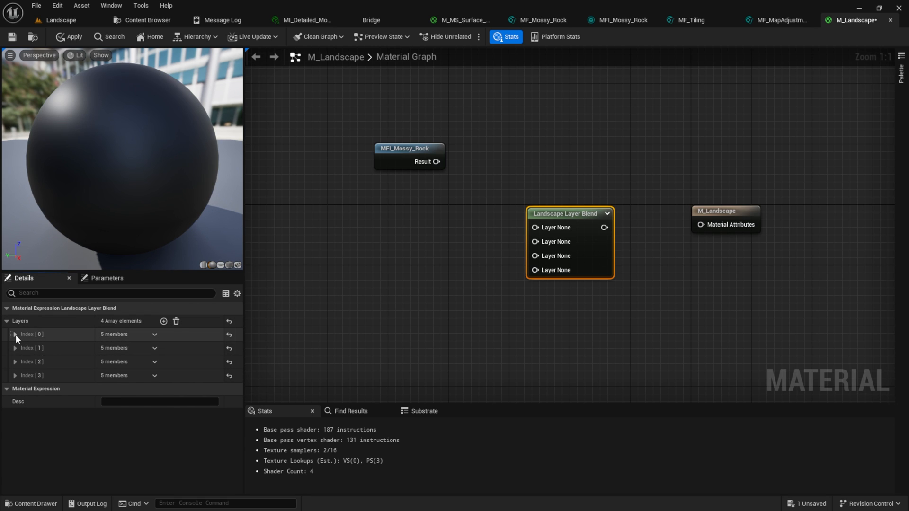
{"action": "left_click", "coordinate": [16, 334]}
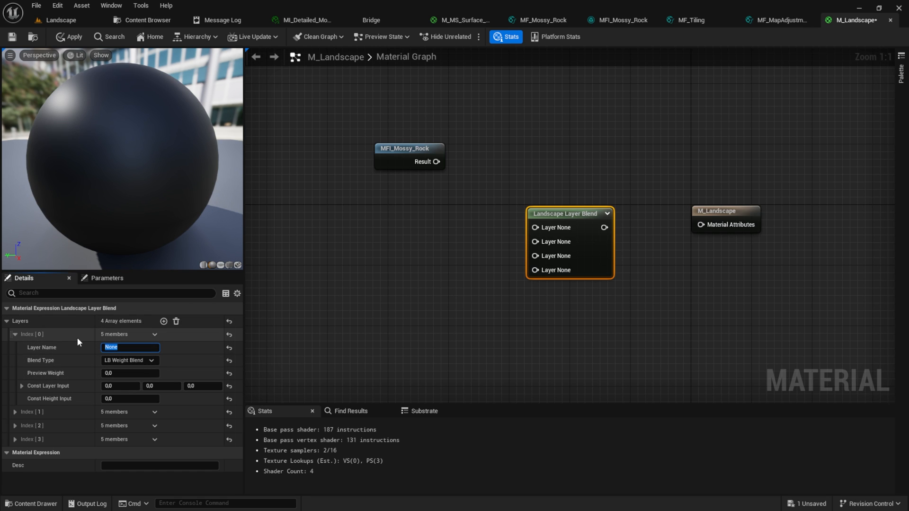
{"action": "type", "text": "Mossy"}
{"action": "left_click", "coordinate": [131, 372]}
{"action": "type", "text": "1"}
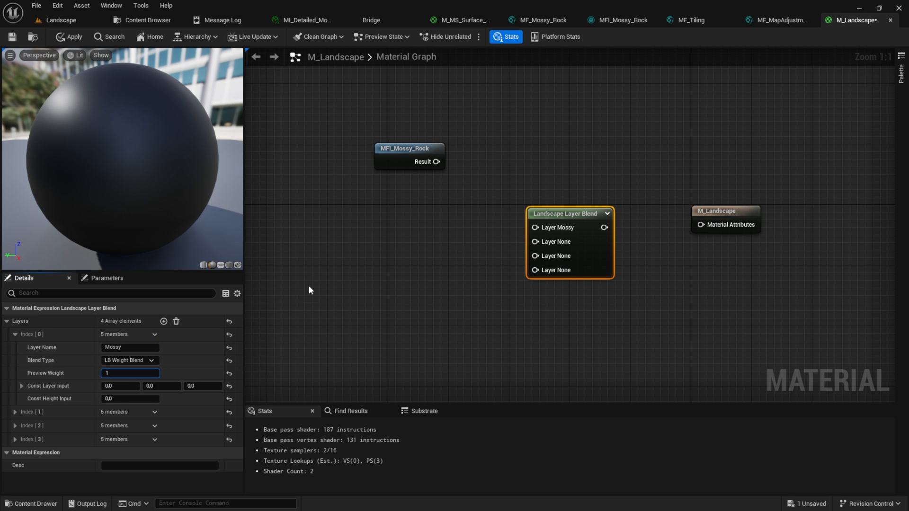
Wire MFI_Mossy_Rock into layer Mossy and the blend into the material output
{"action": "left_click_drag", "start_coordinate": [436, 161], "coordinate": [534, 228]}
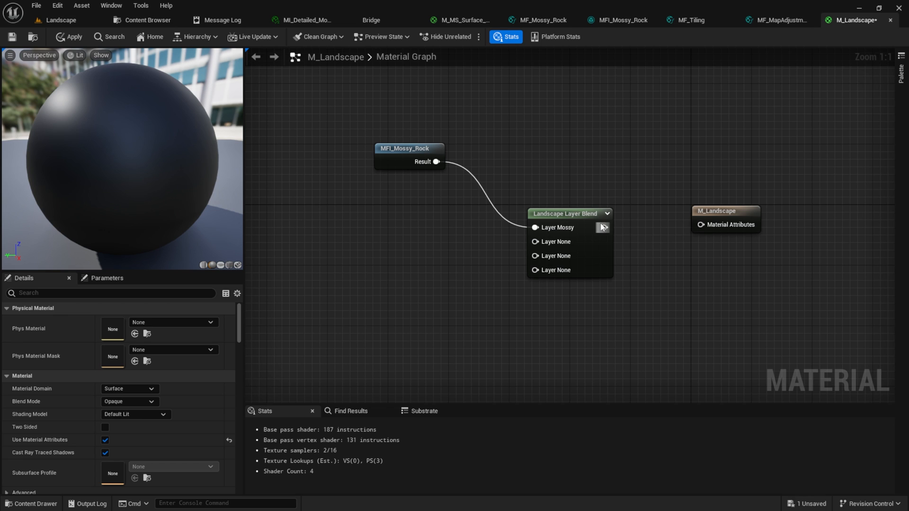
{"action": "left_click_drag", "start_coordinate": [609, 210], "coordinate": [701, 209]}
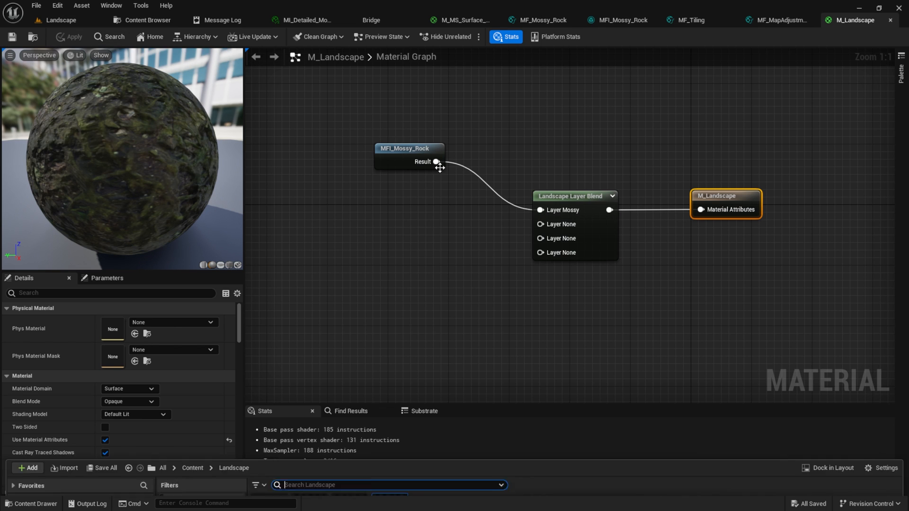
Assign M_Landscape as the Landscape actor's Landscape Material in the level
{"action": "left_click", "coordinate": [59, 20]}
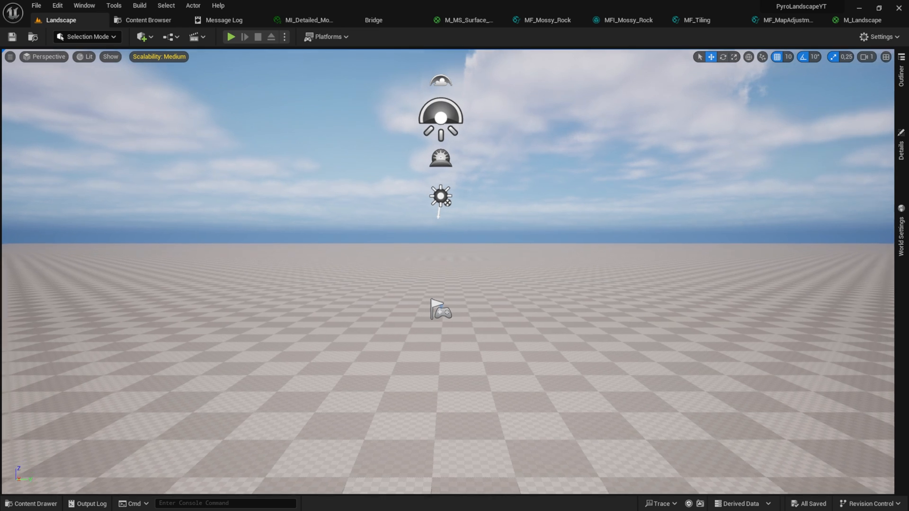
{"action": "left_click", "coordinate": [440, 307]}
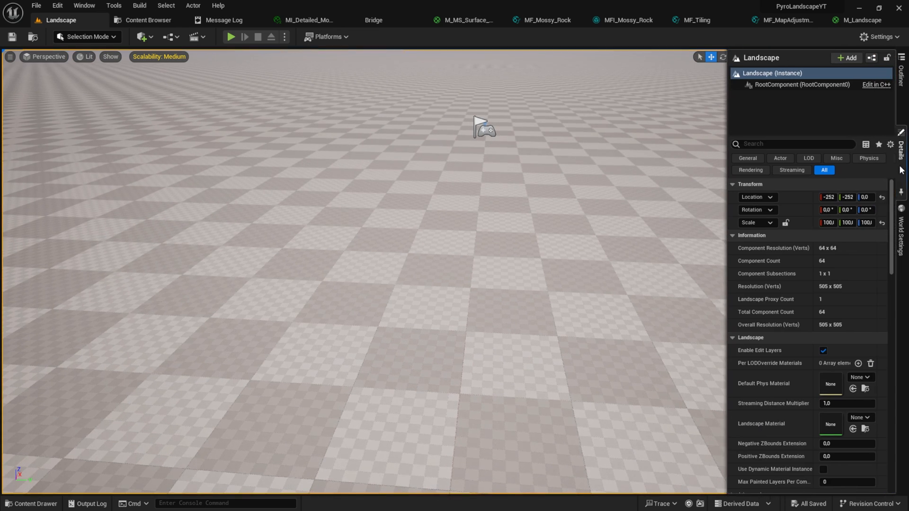
{"action": "scroll", "scroll_direction": "down", "scroll_amount": 3}
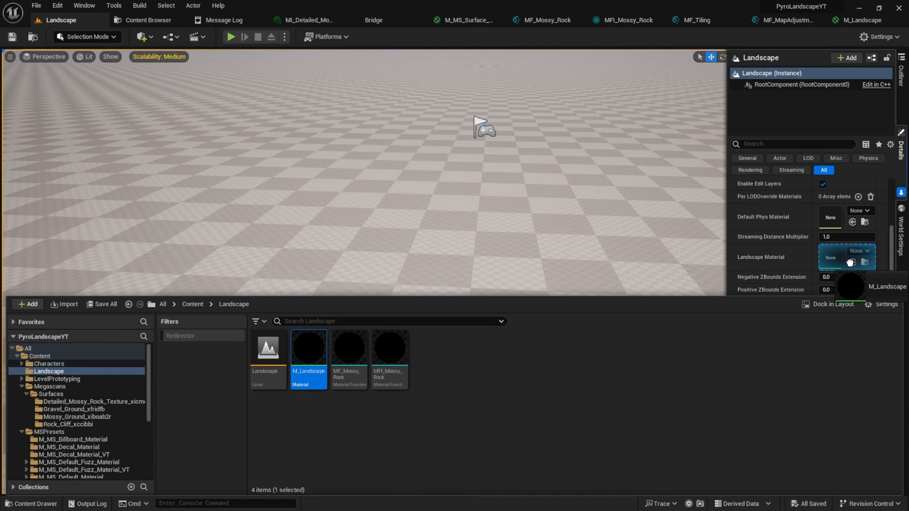
{"action": "left_click", "coordinate": [860, 250]}
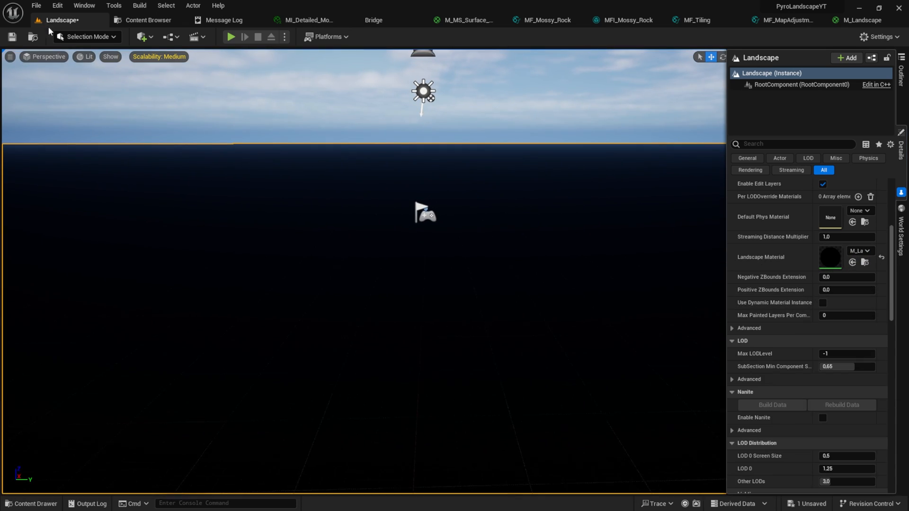
Create a Weight-Blended Mossy_LayerInfo for the Mossy paint layer and save it
{"action": "left_click", "coordinate": [86, 37]}
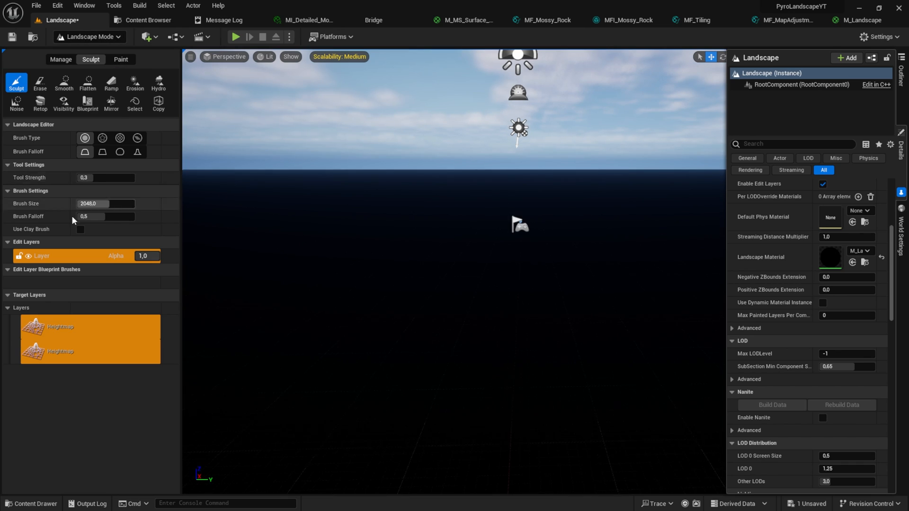
{"action": "left_click", "coordinate": [120, 59]}
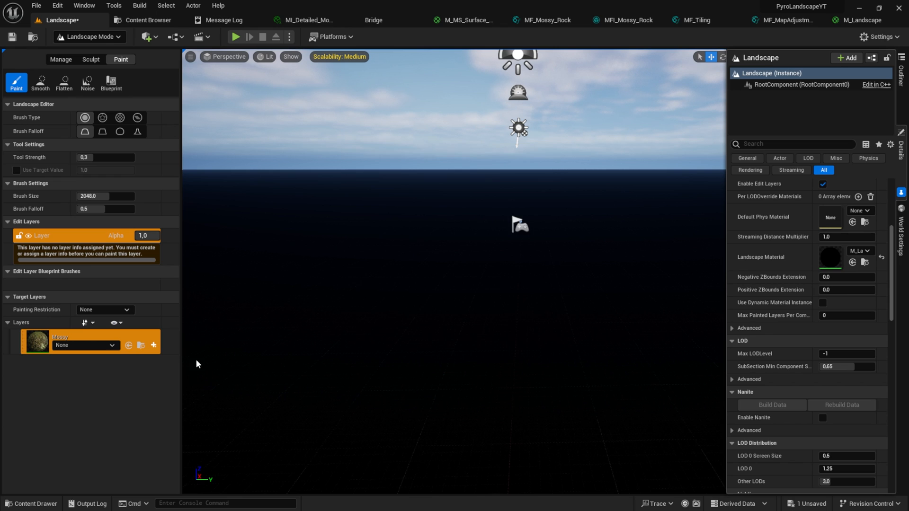
{"action": "left_click", "coordinate": [154, 344]}
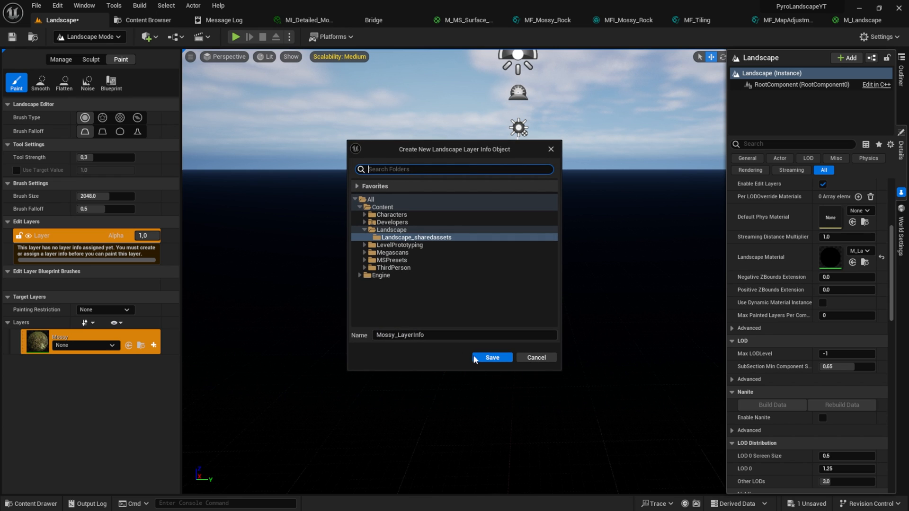
{"action": "left_click", "coordinate": [491, 357]}
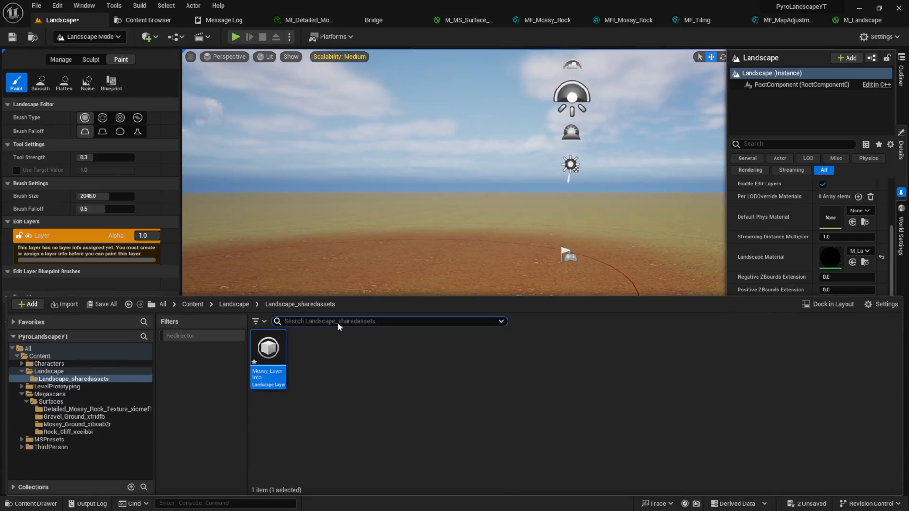
Set MFI_Mossy_Rock's Tiling/Offset R and G to 5 and save the instance
{"action": "left_click", "coordinate": [617, 20]}
{"action": "type", "text": ".6"}
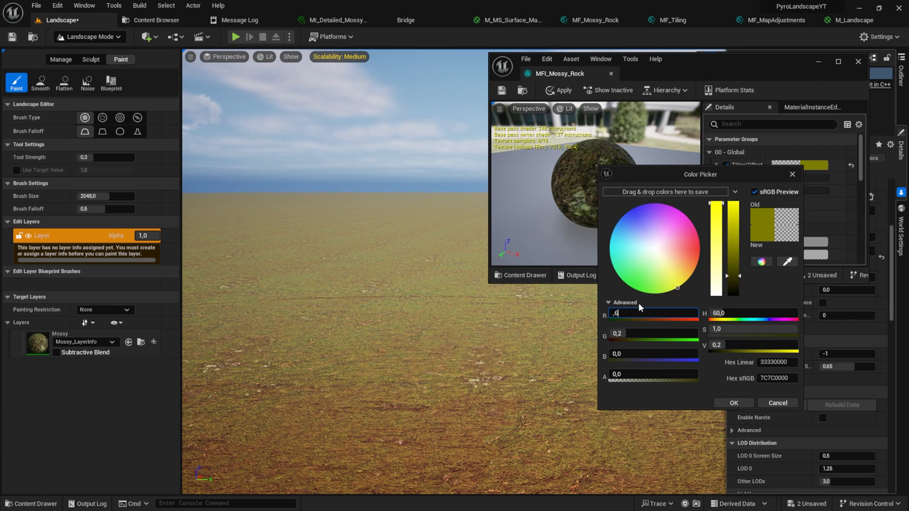
{"action": "left_click", "coordinate": [733, 403]}
{"action": "type", "text": "5"}
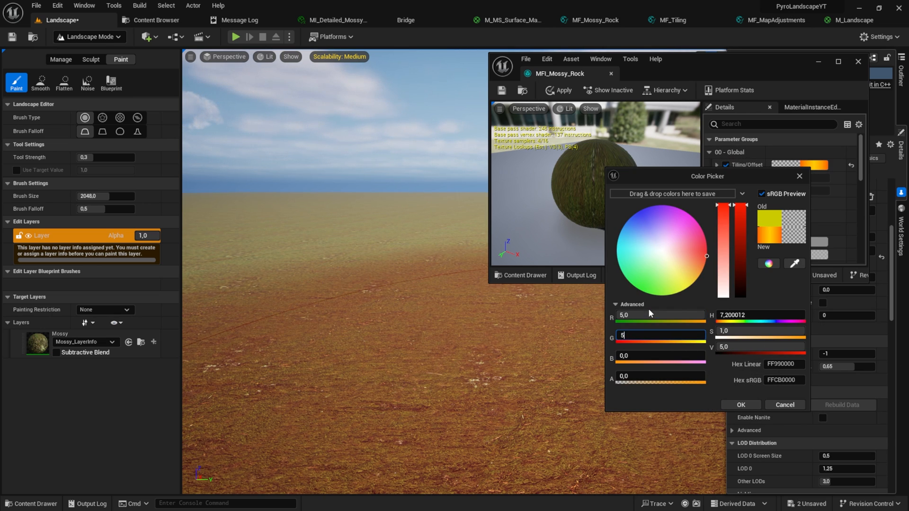
{"action": "left_click", "coordinate": [740, 404]}
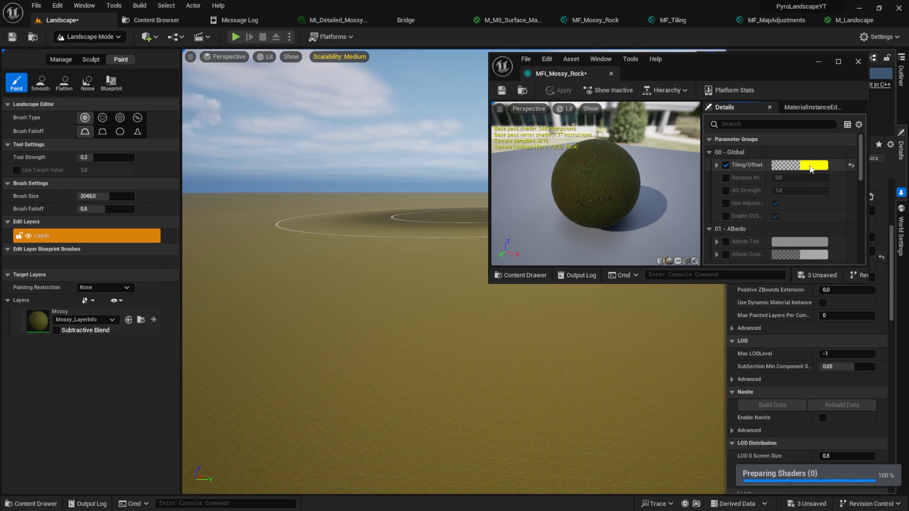
{"action": "left_click", "coordinate": [799, 165]}
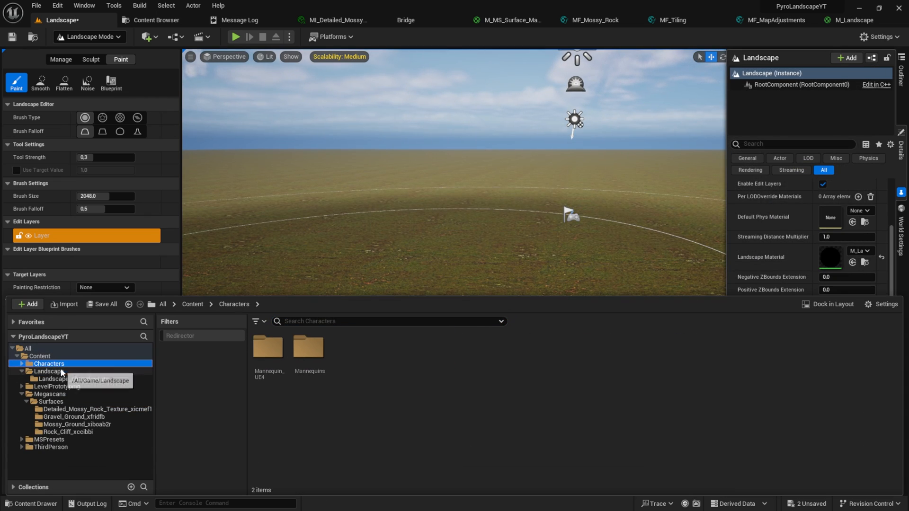
Open MFI_Mossy_Rock from the Landscape folder via its Edit action
{"action": "left_click", "coordinate": [49, 371]}
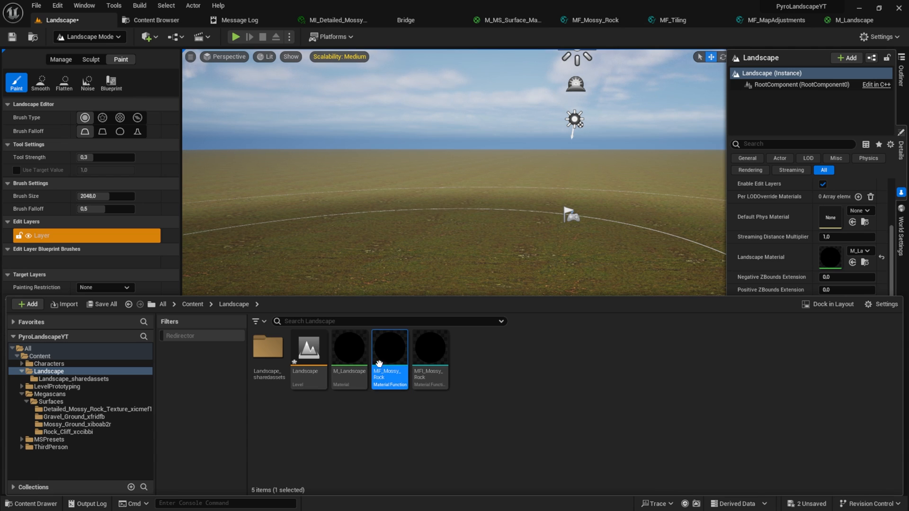
{"action": "mouse_move", "coordinate": [452, 359]}
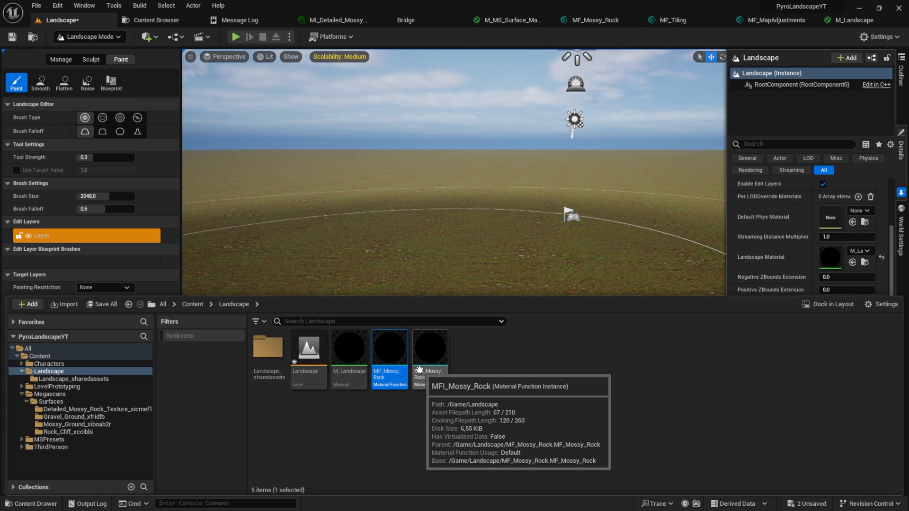
{"action": "mouse_move", "coordinate": [440, 357]}
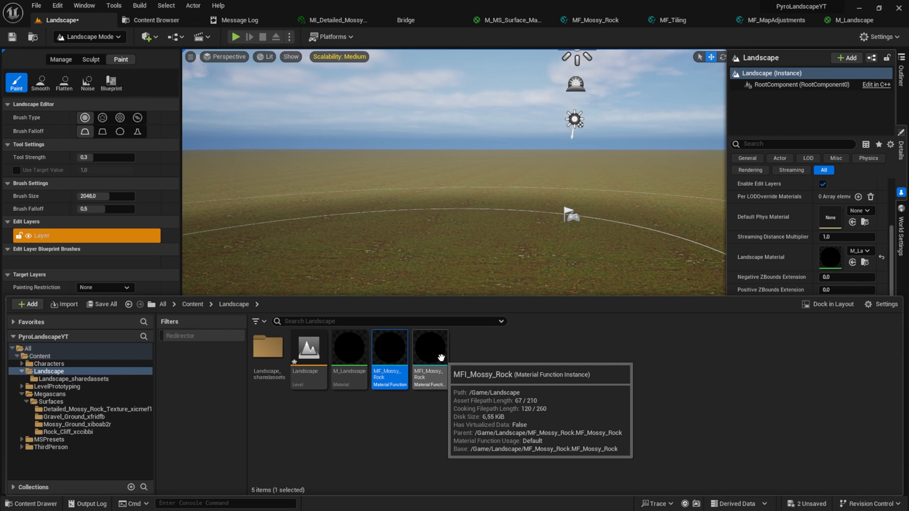
{"action": "left_click", "coordinate": [428, 347]}
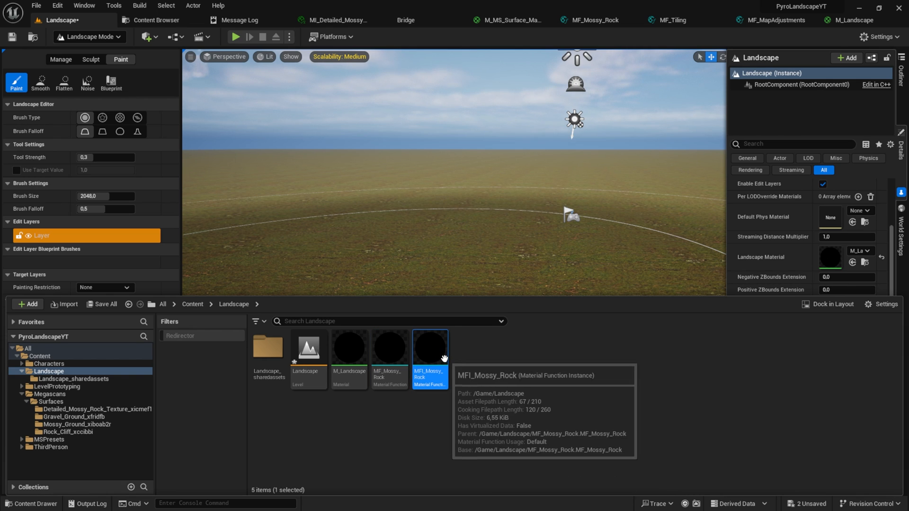
{"action": "right_click", "coordinate": [428, 348]}
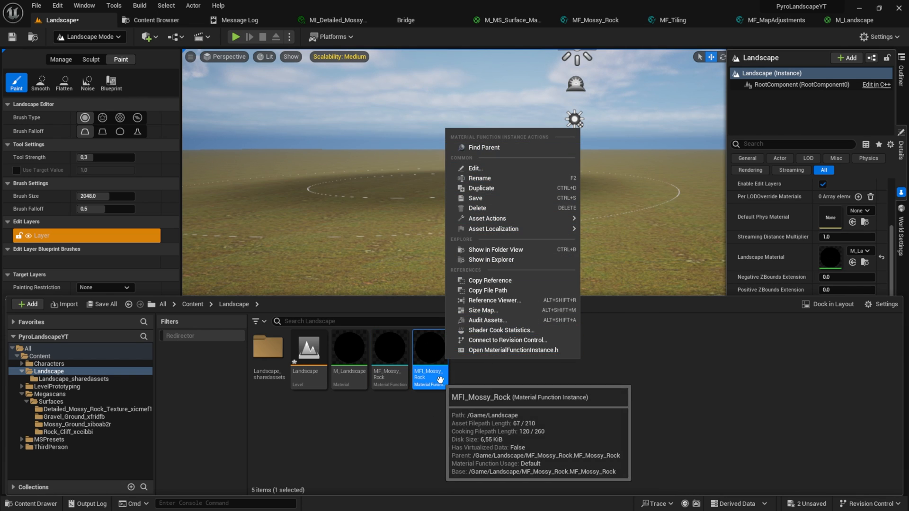
{"action": "left_click", "coordinate": [474, 168]}
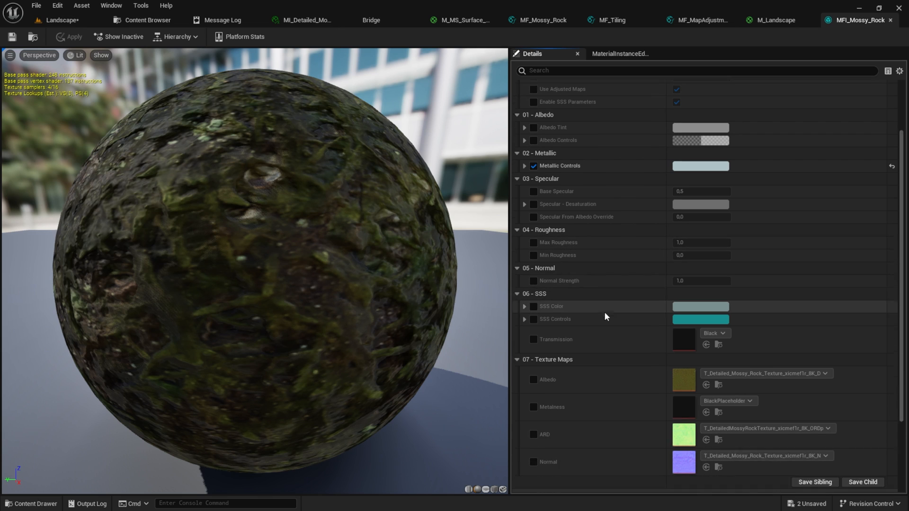
Scroll the Content Browser to the material function being duplicated for MF_G
{"action": "scroll", "scroll_direction": "down", "scroll_amount": 3}
{"action": "type", "text": "MF_"}
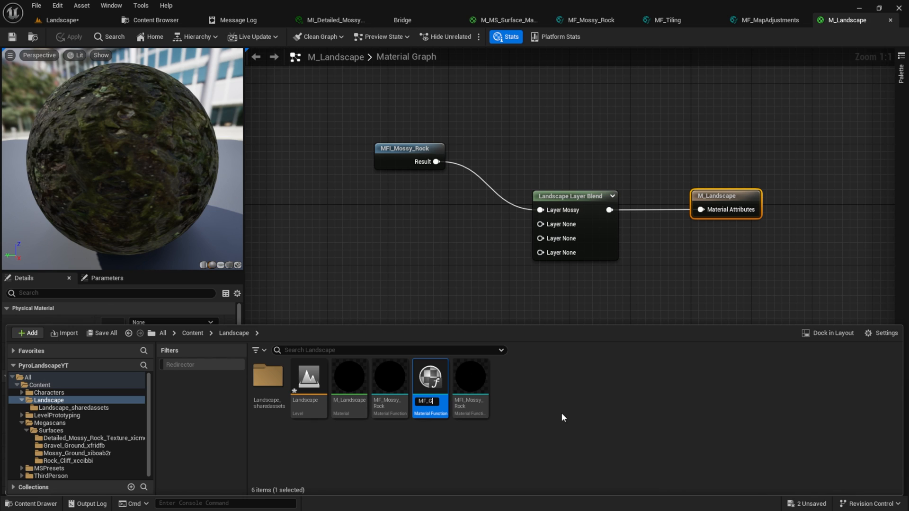
Name the duplicate MF_Gravel_ground and open it for editing
{"action": "type", "text": "Gravel_ground"}
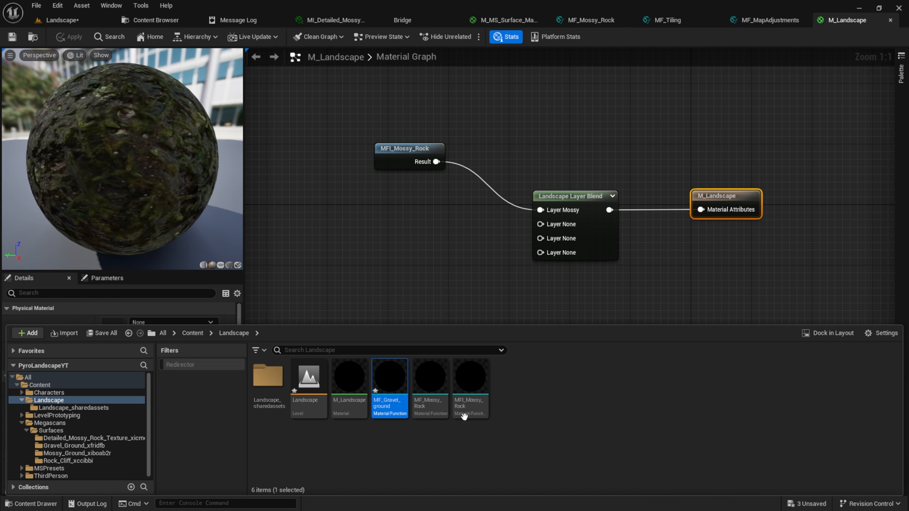
{"action": "double_click", "coordinate": [389, 377]}
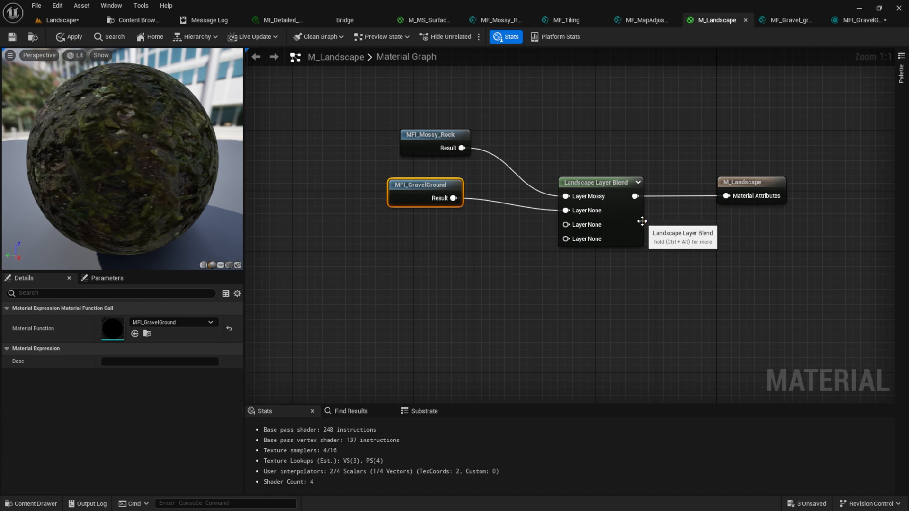
Name blend layer 1 Gravel, apply M_Landscape and return to Landscape Paint
{"action": "left_click", "coordinate": [595, 181]}
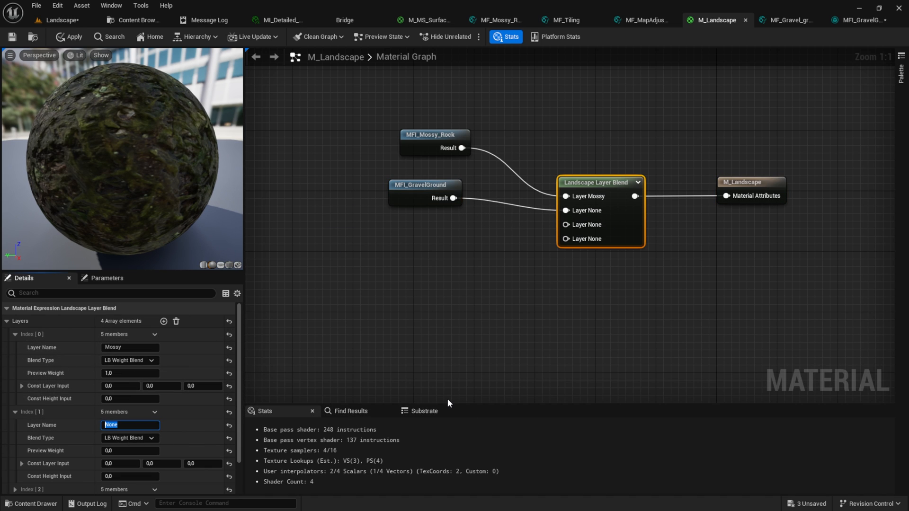
{"action": "left_click", "coordinate": [68, 37]}
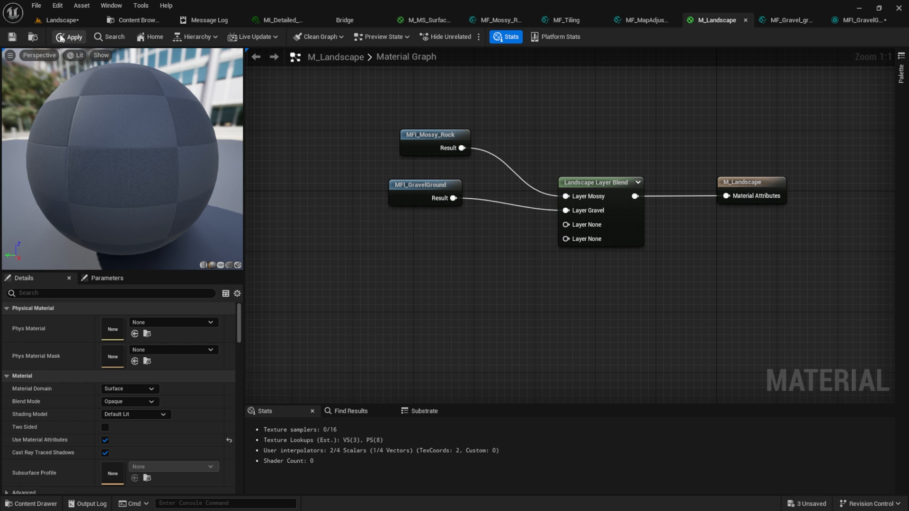
{"action": "left_click", "coordinate": [68, 37]}
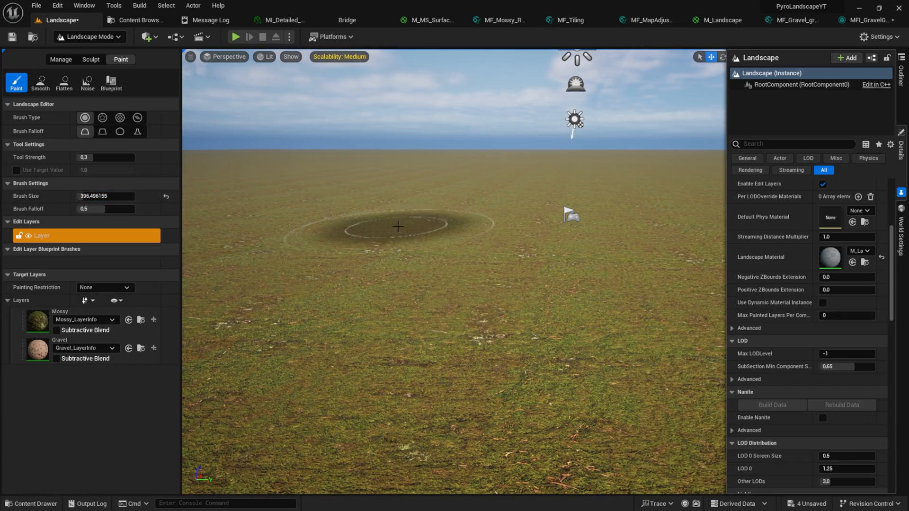
Select the Gravel layer to paint, then open the duplicated MossyGround material function
{"action": "left_click", "coordinate": [37, 347]}
{"action": "type", "text": "MF_M"}
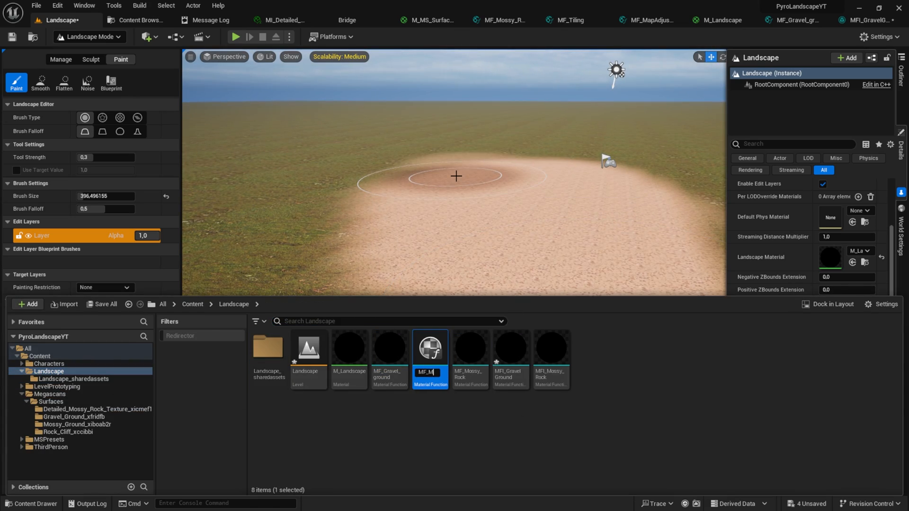
{"action": "double_click", "coordinate": [430, 347]}
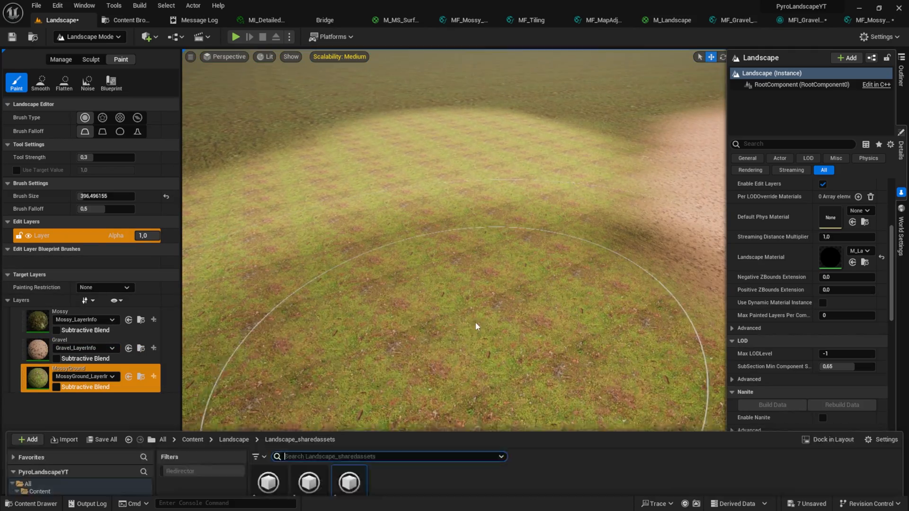
Override MFI_MossyGround's Tiling/Offset, apply it, and bring up the MF_RockCliff function graph
{"action": "left_click", "coordinate": [863, 19]}
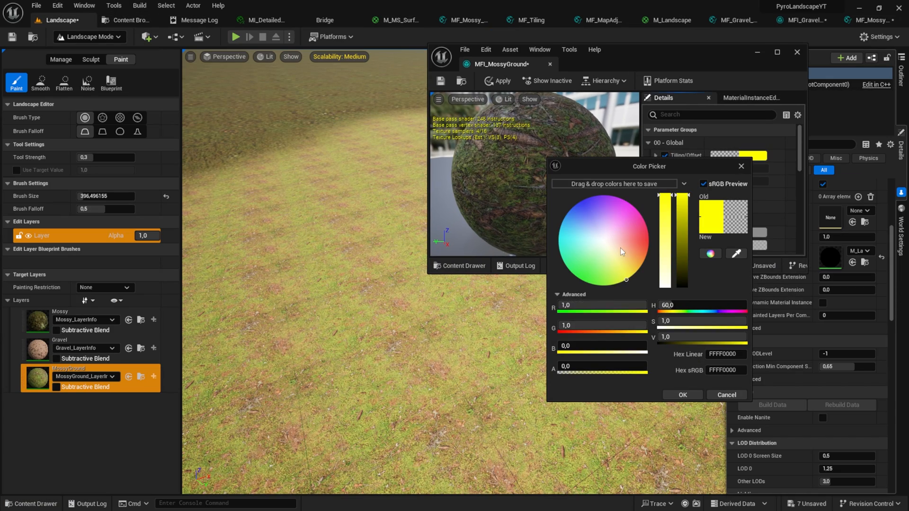
{"action": "left_click", "coordinate": [682, 395]}
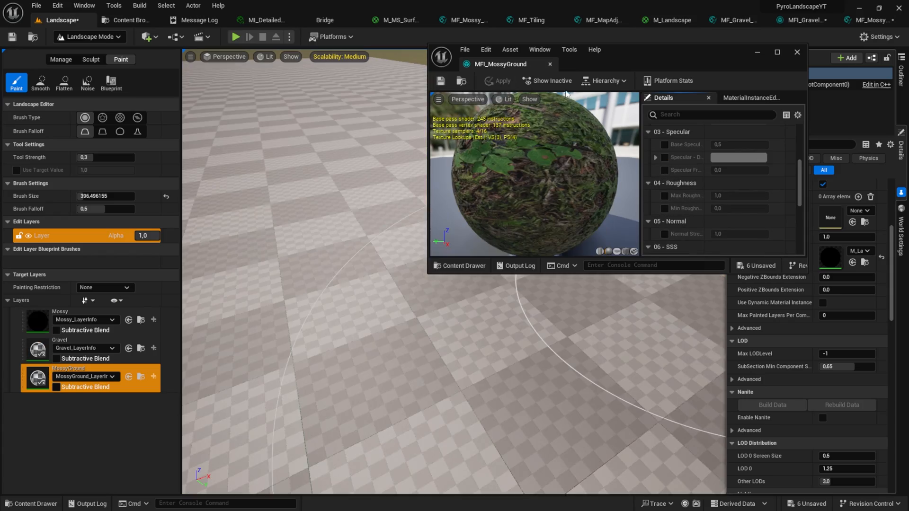
{"action": "left_click", "coordinate": [796, 52]}
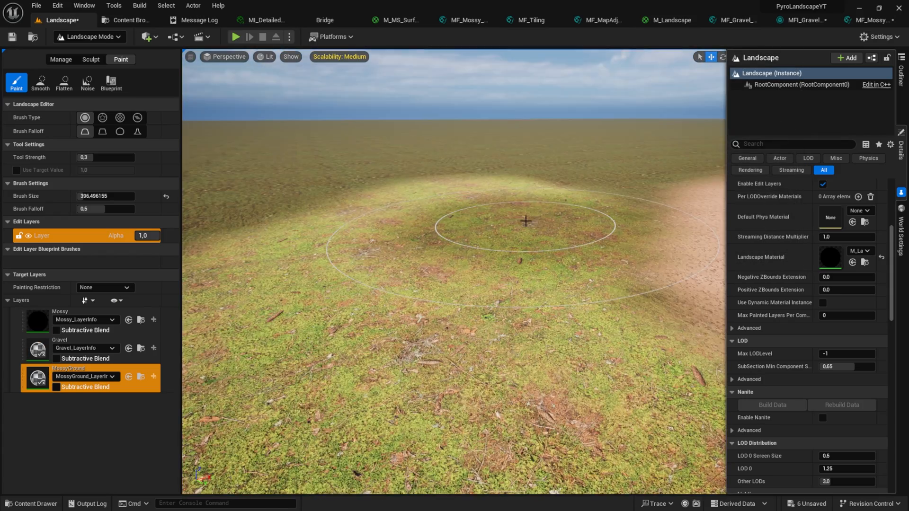
{"action": "left_click", "coordinate": [31, 503]}
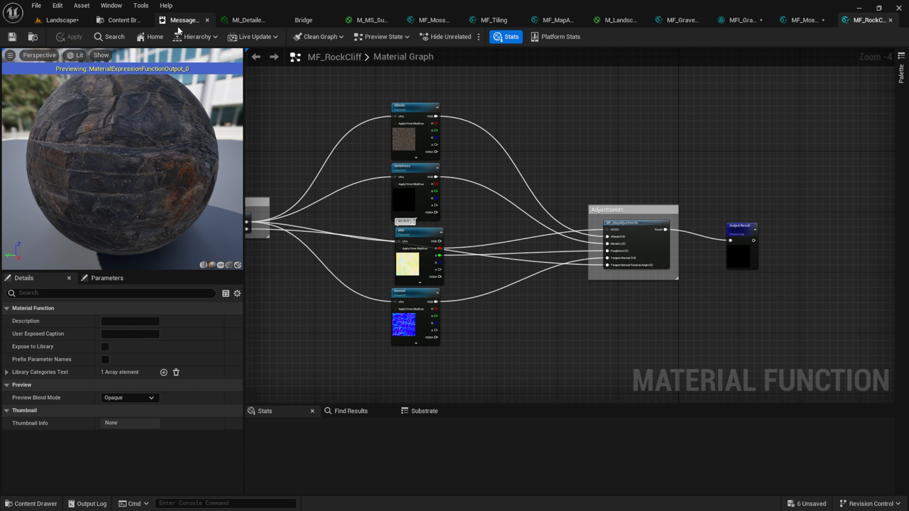
Wire MFI_Rock_cliff into M_Landscape's fourth blend layer and paint the hill with Rock
{"action": "left_click", "coordinate": [616, 20]}
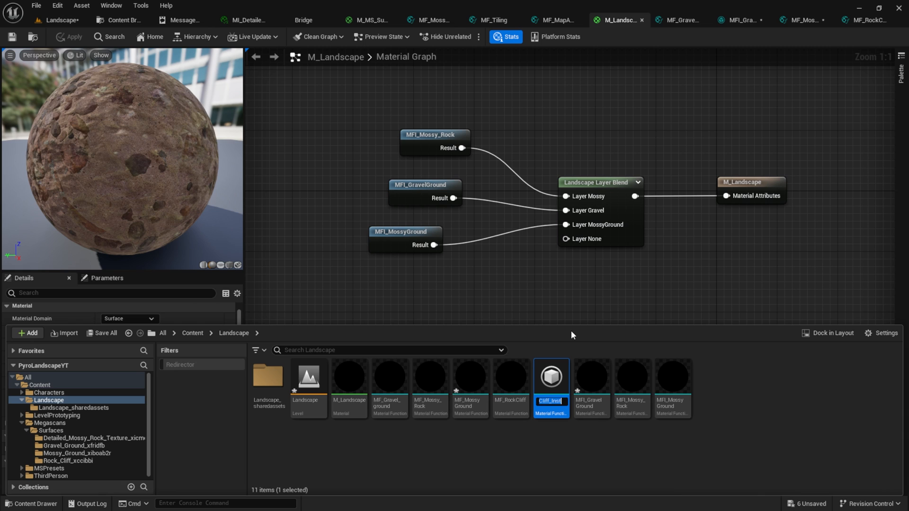
{"action": "left_click", "coordinate": [672, 376]}
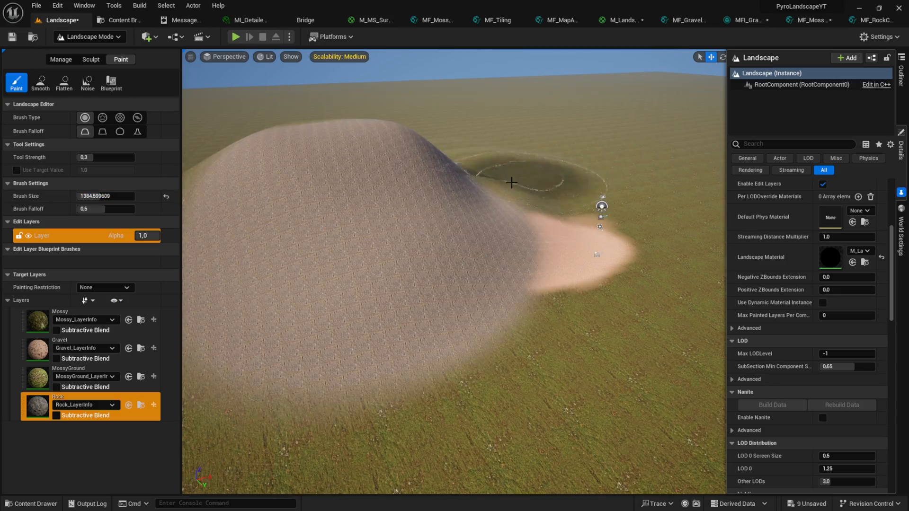
Enable the Tiling/Offset override on MFI_Rock_cliff and return to the landscape level
{"action": "left_click", "coordinate": [863, 19]}
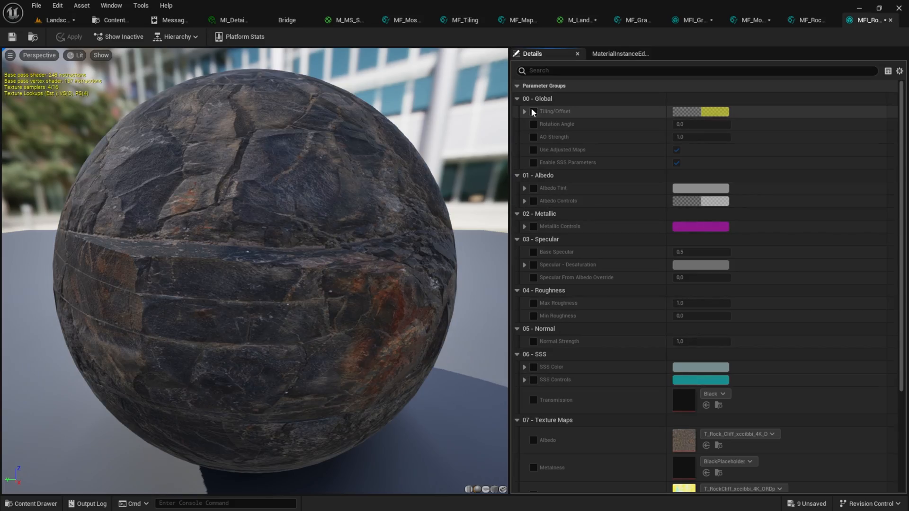
{"action": "left_click", "coordinate": [533, 111]}
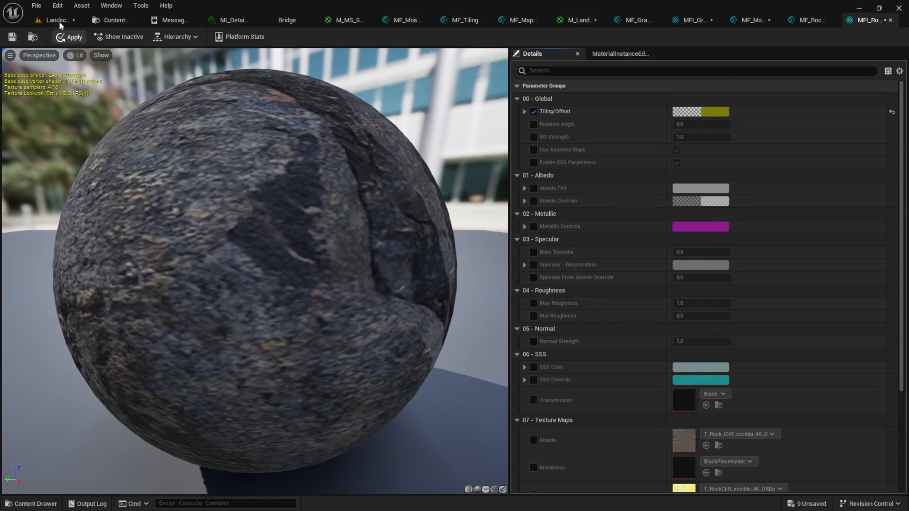
{"action": "left_click", "coordinate": [55, 20]}
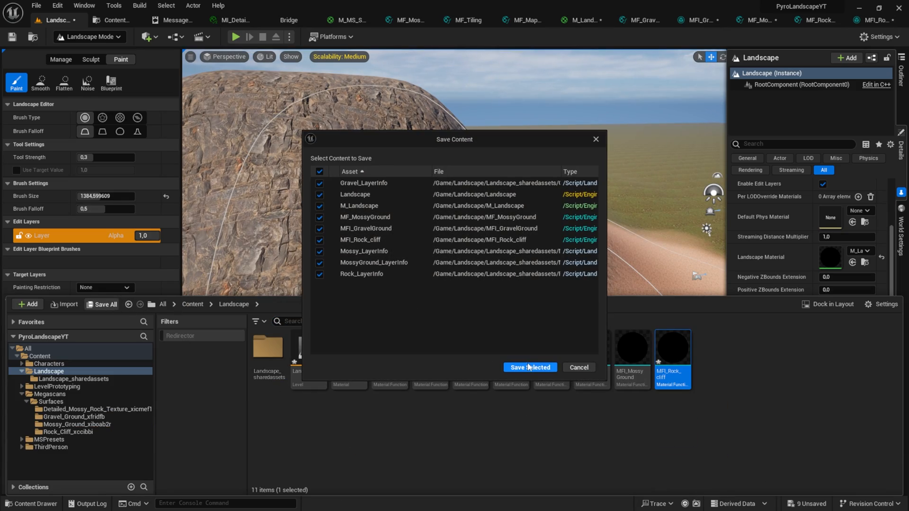
Save all listed assets and select MF_Gravel_ground back in the level's Content Browser
{"action": "left_click", "coordinate": [528, 367]}
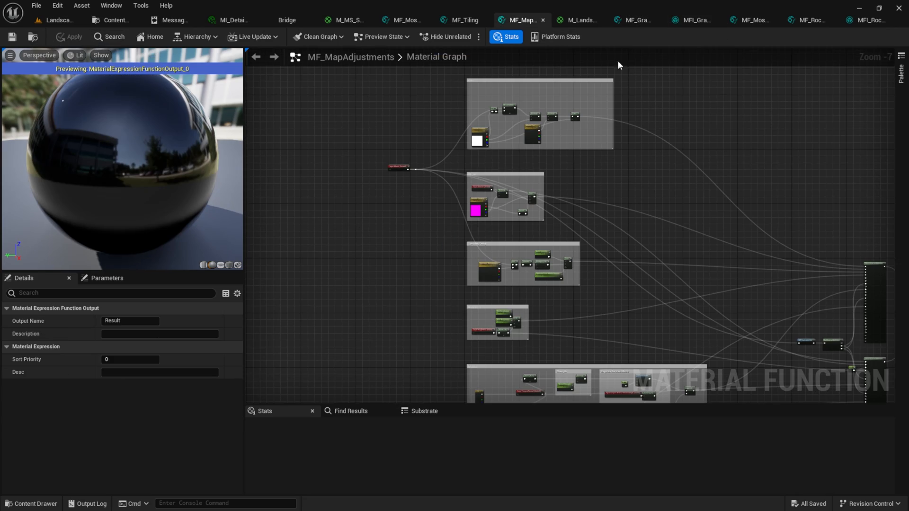
{"action": "left_click", "coordinate": [55, 20]}
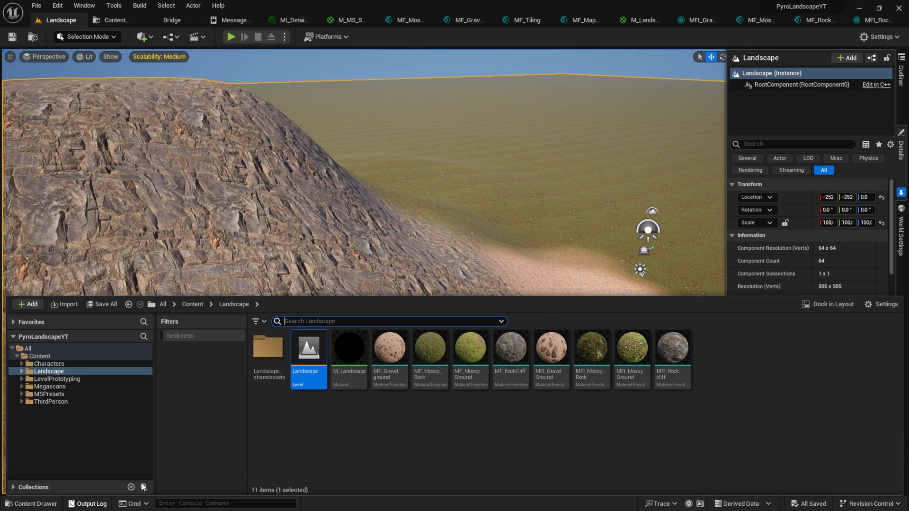
{"action": "left_click", "coordinate": [389, 348]}
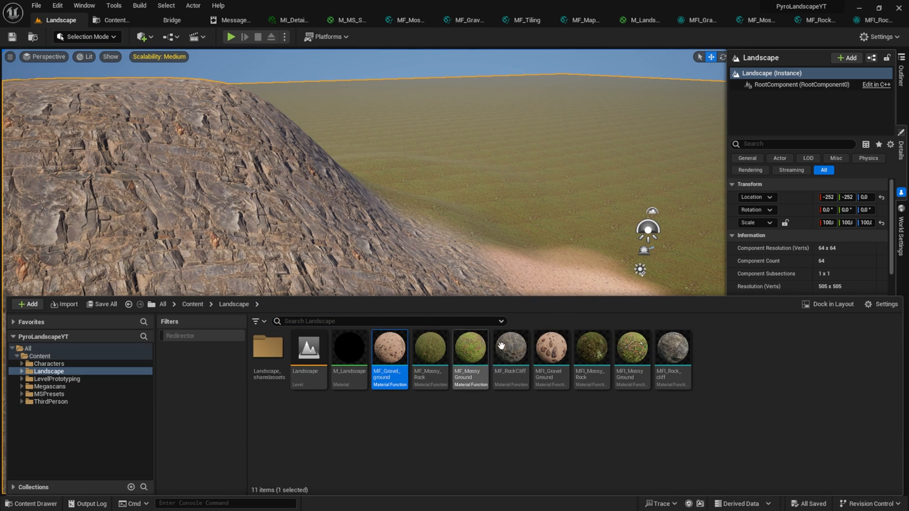